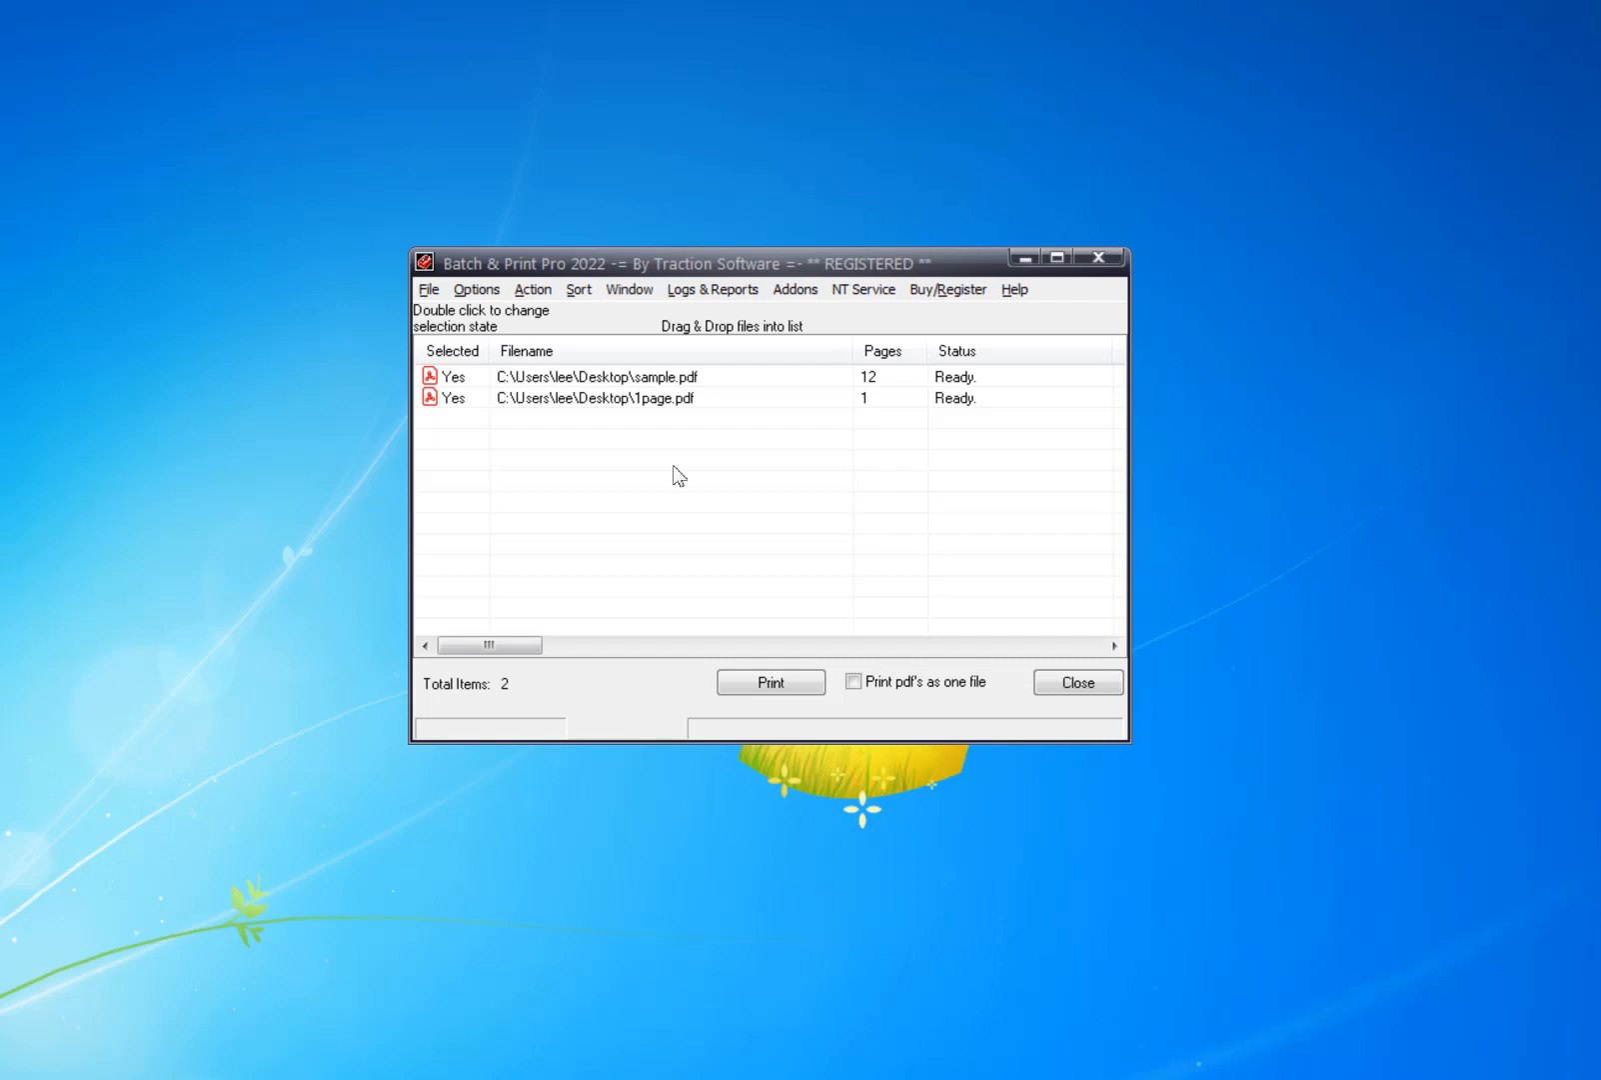
mouse_move(678, 464)
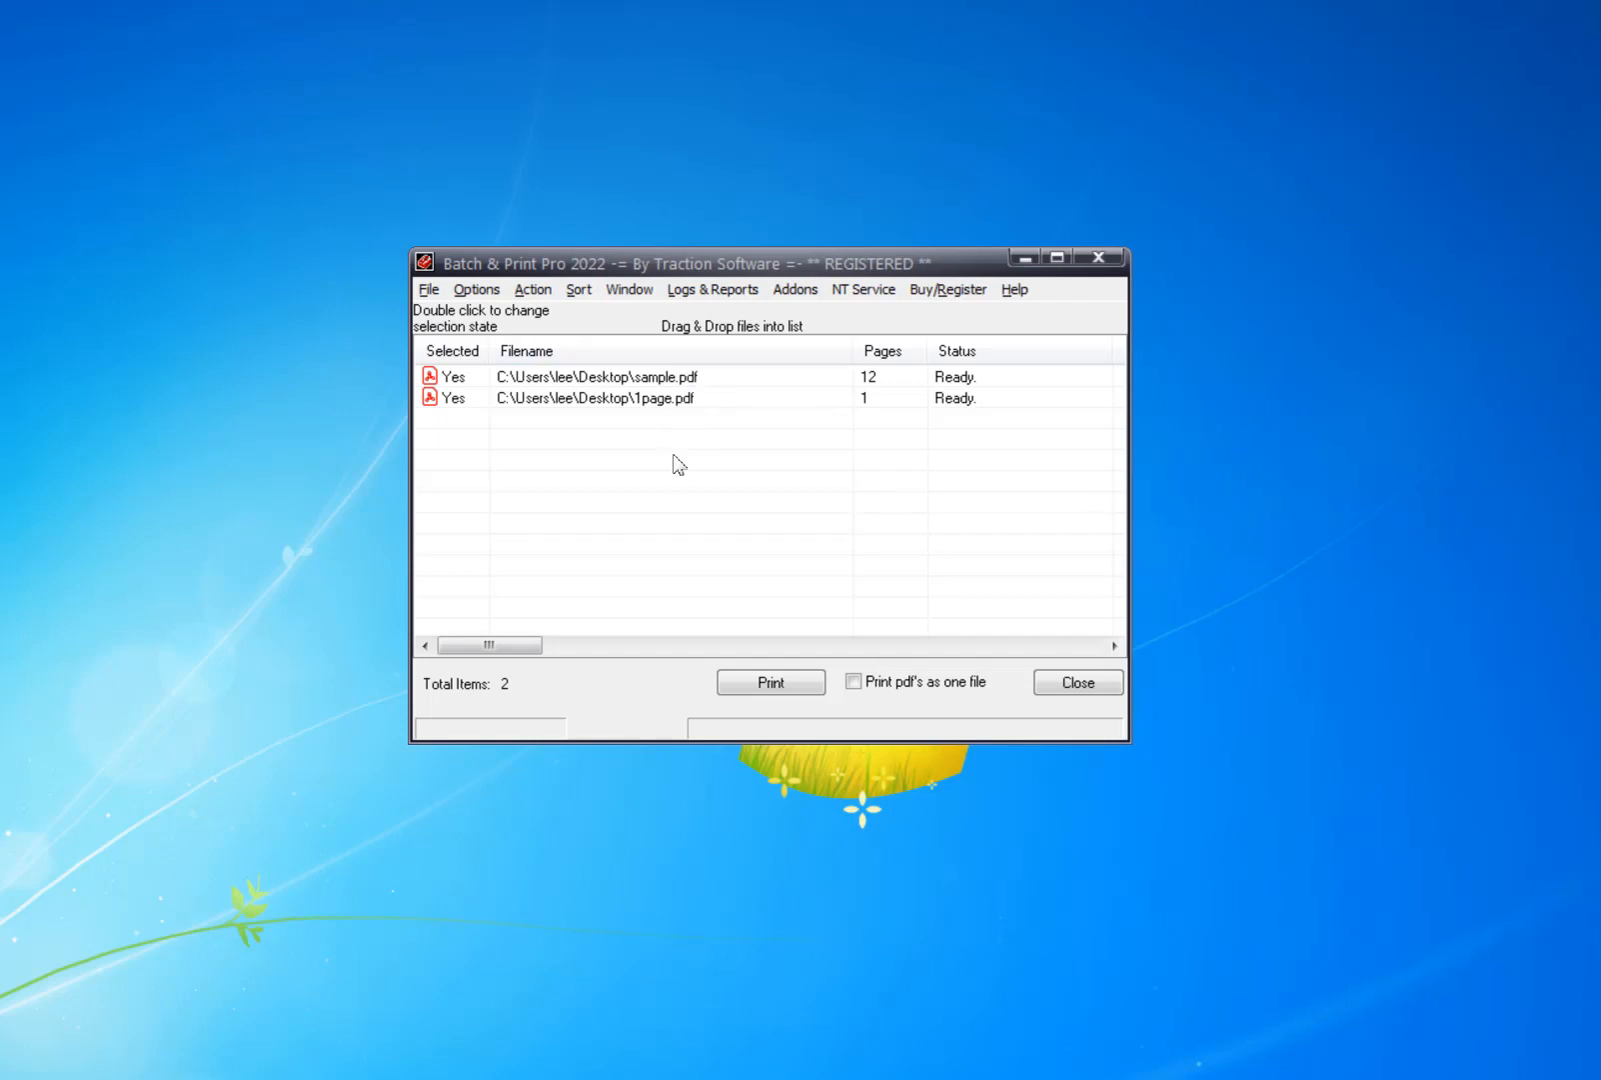
mouse_move(686, 538)
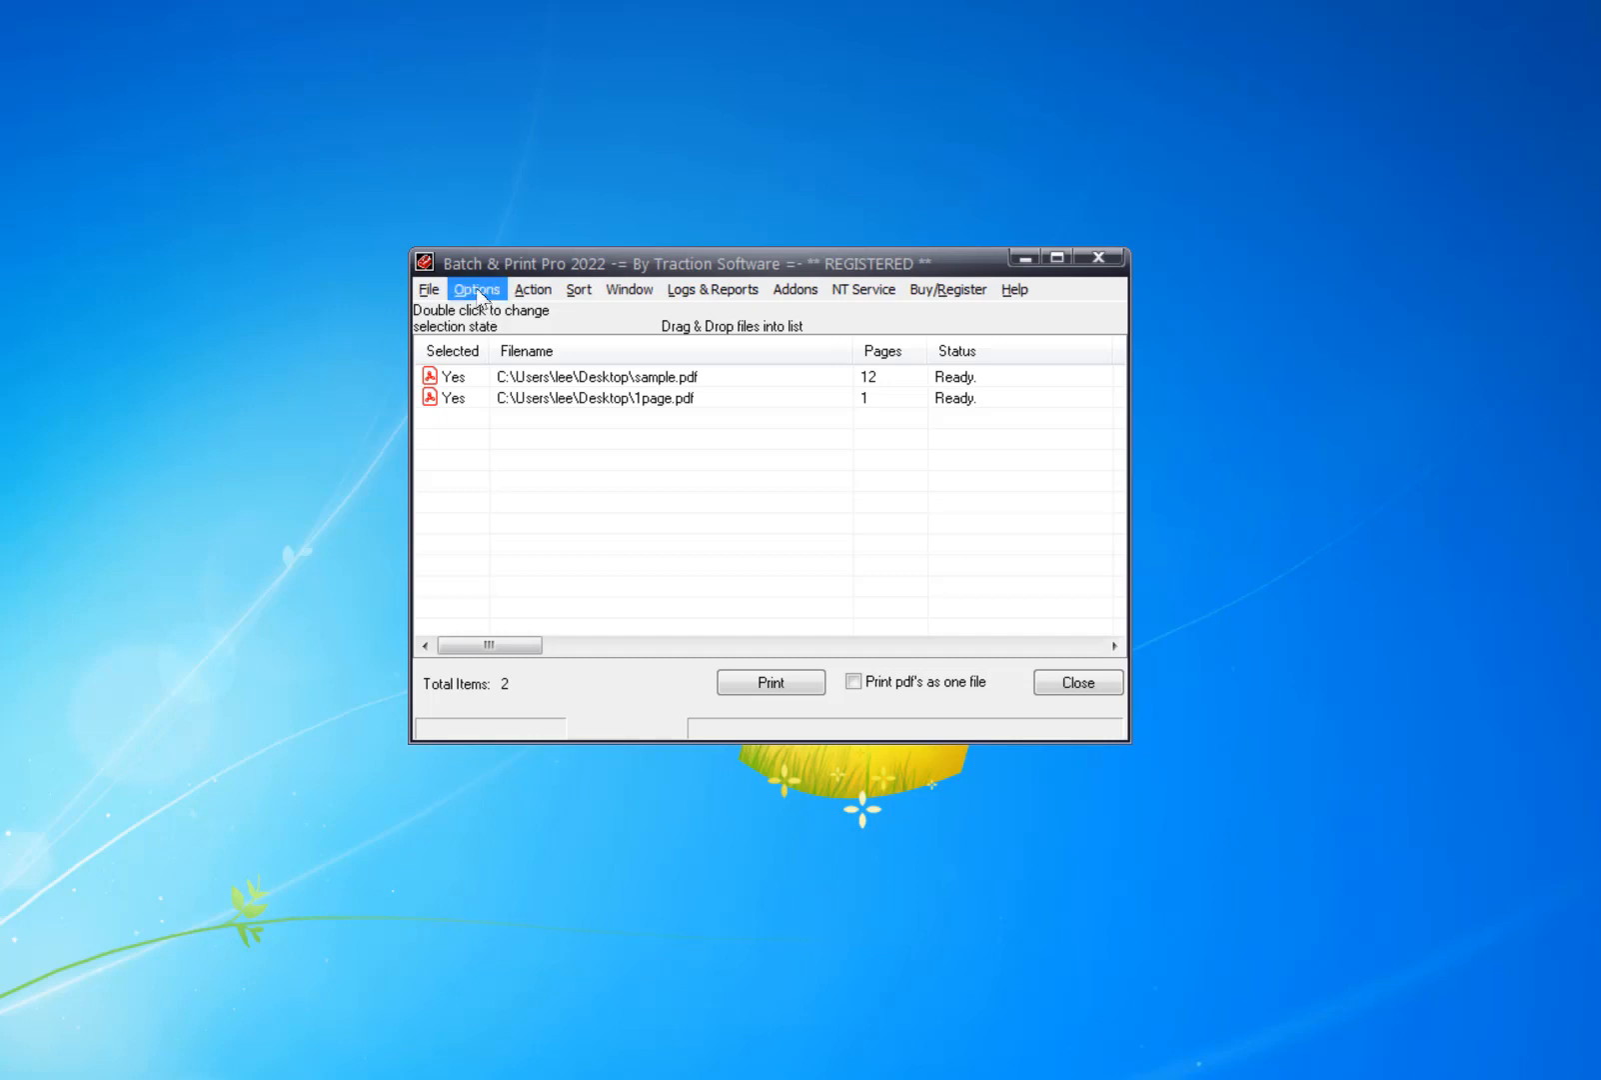
Enable 'Generate Separator file on the Fly' in the Separator/Banner Page Setup
click(476, 289)
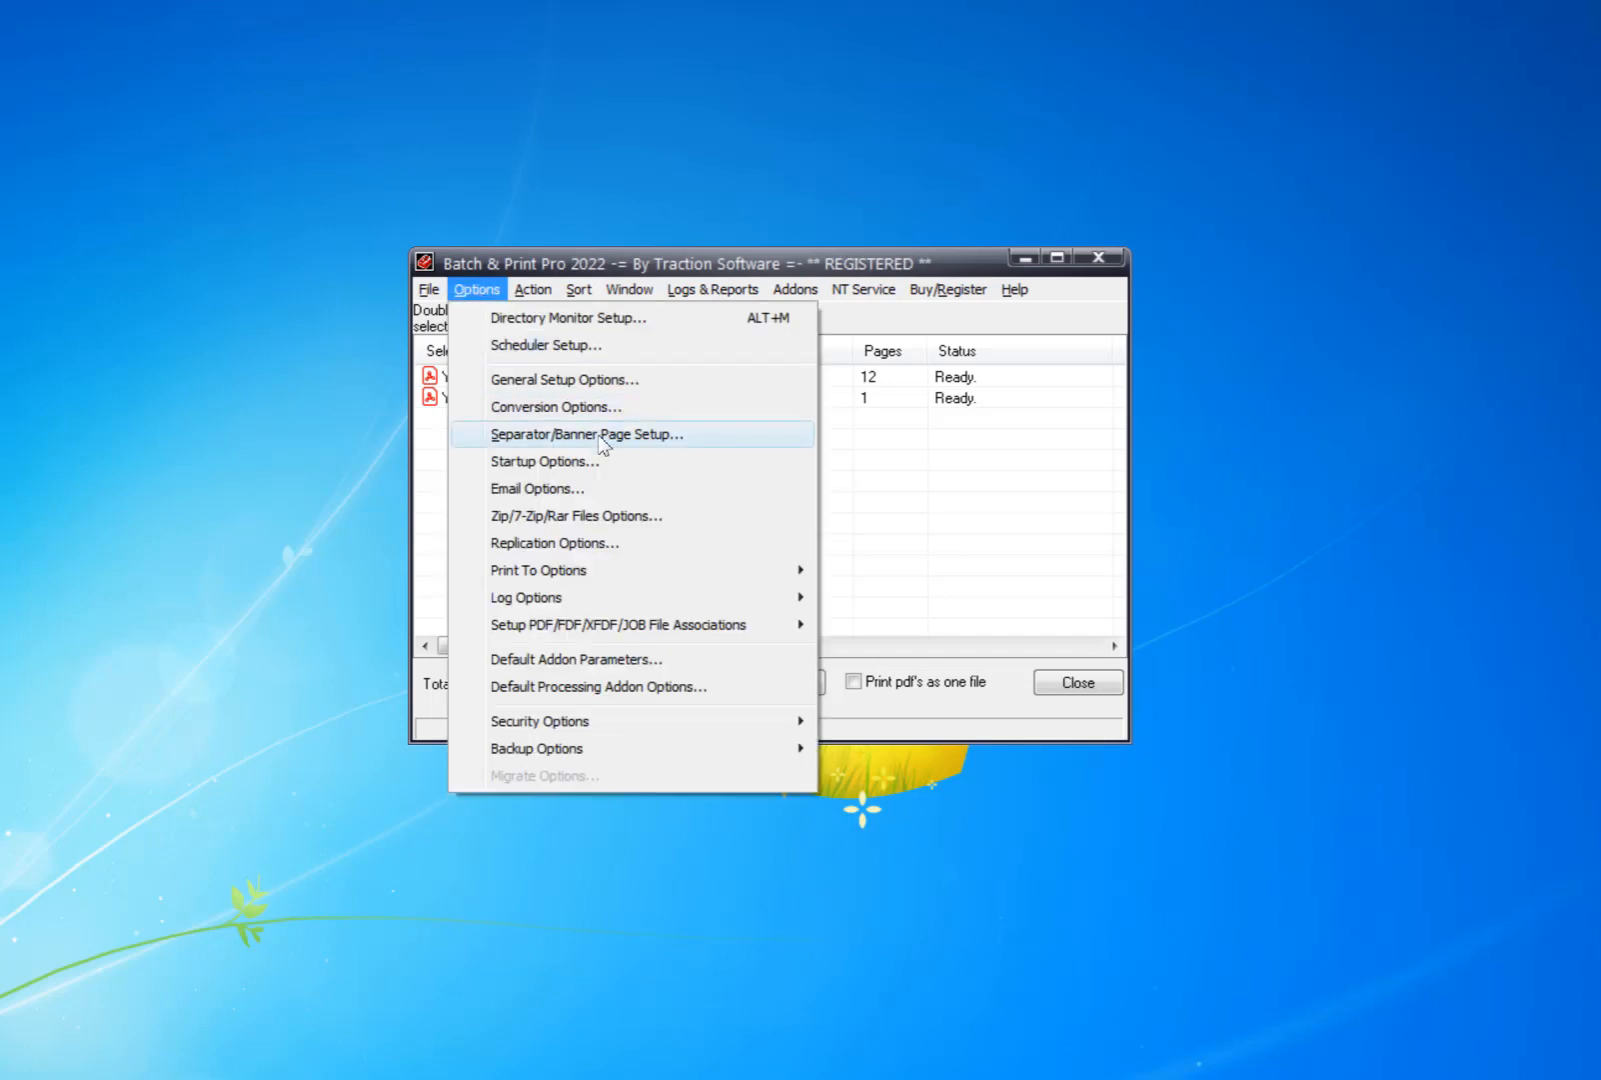
click(585, 433)
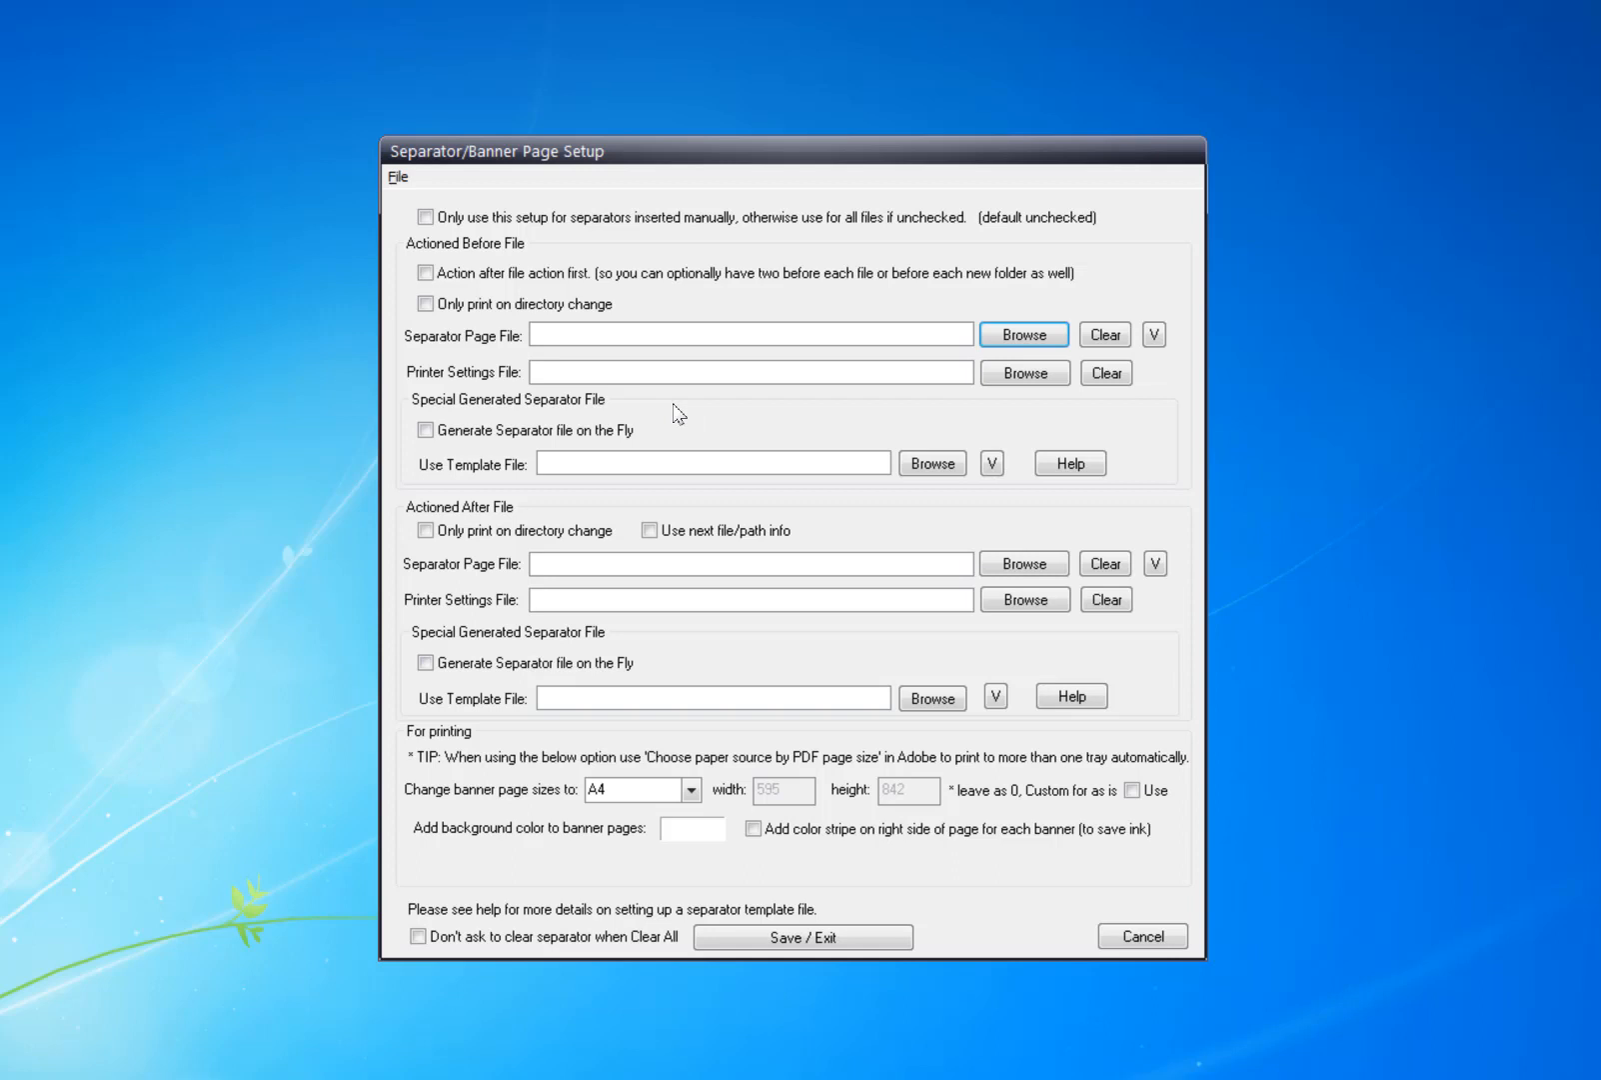
mouse_move(425, 430)
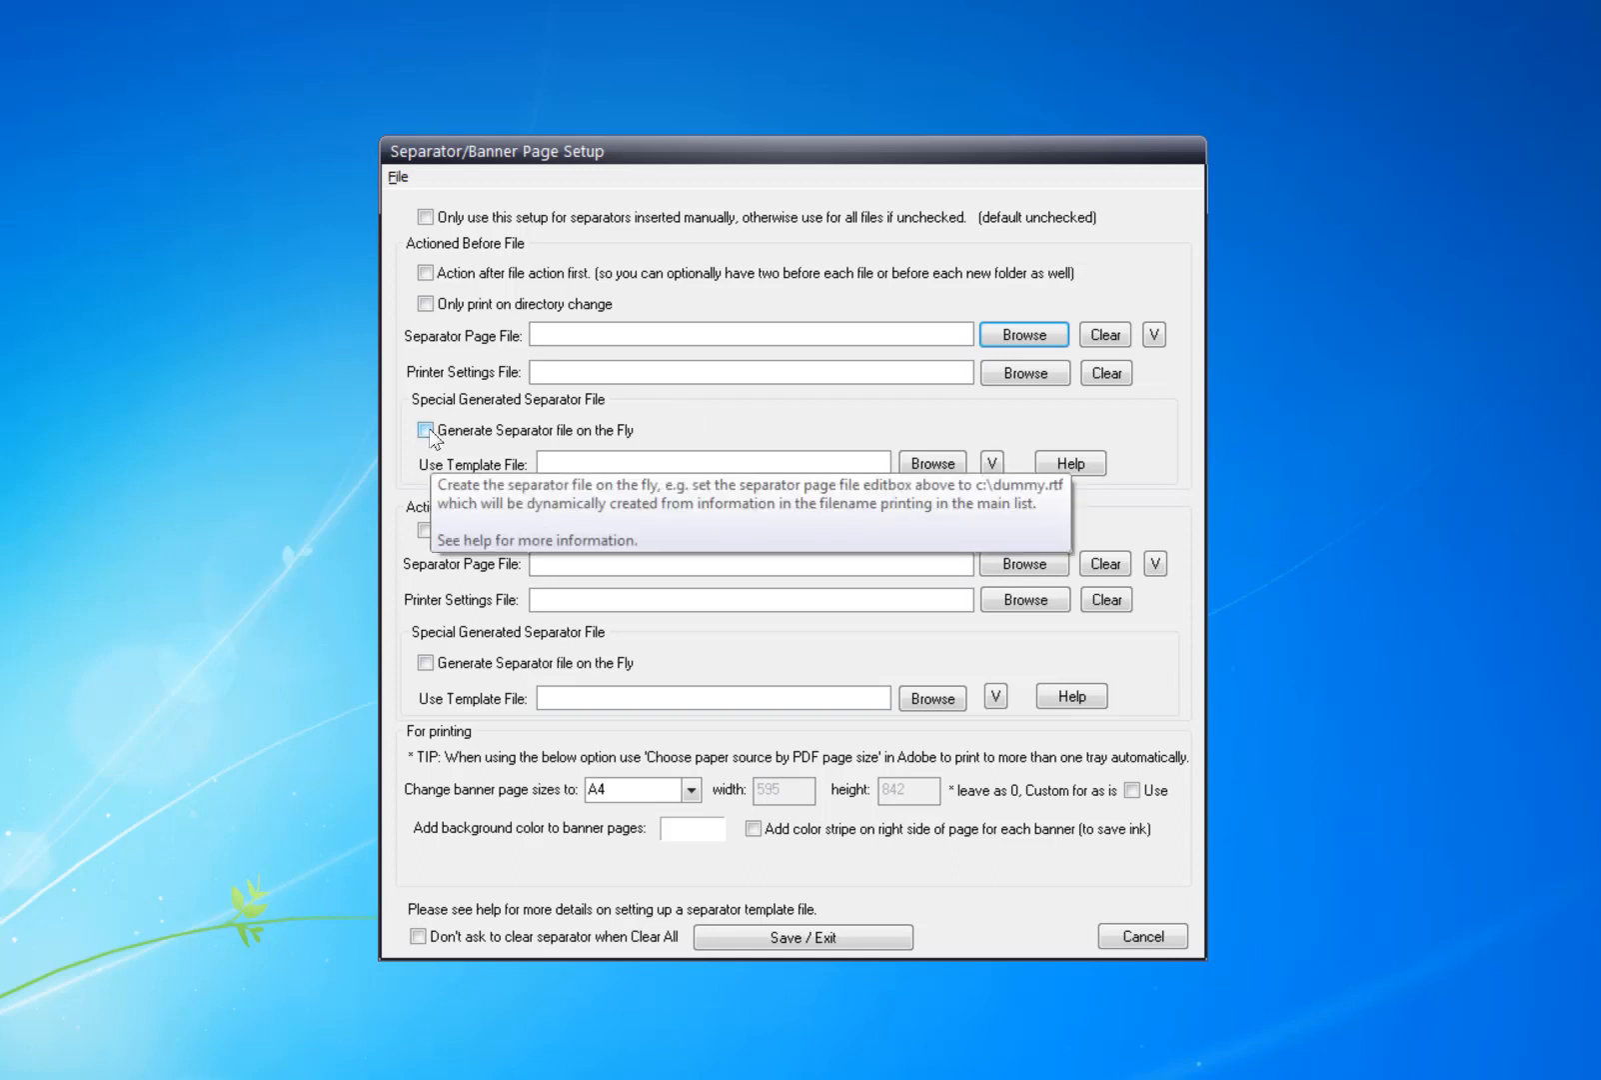
click(426, 429)
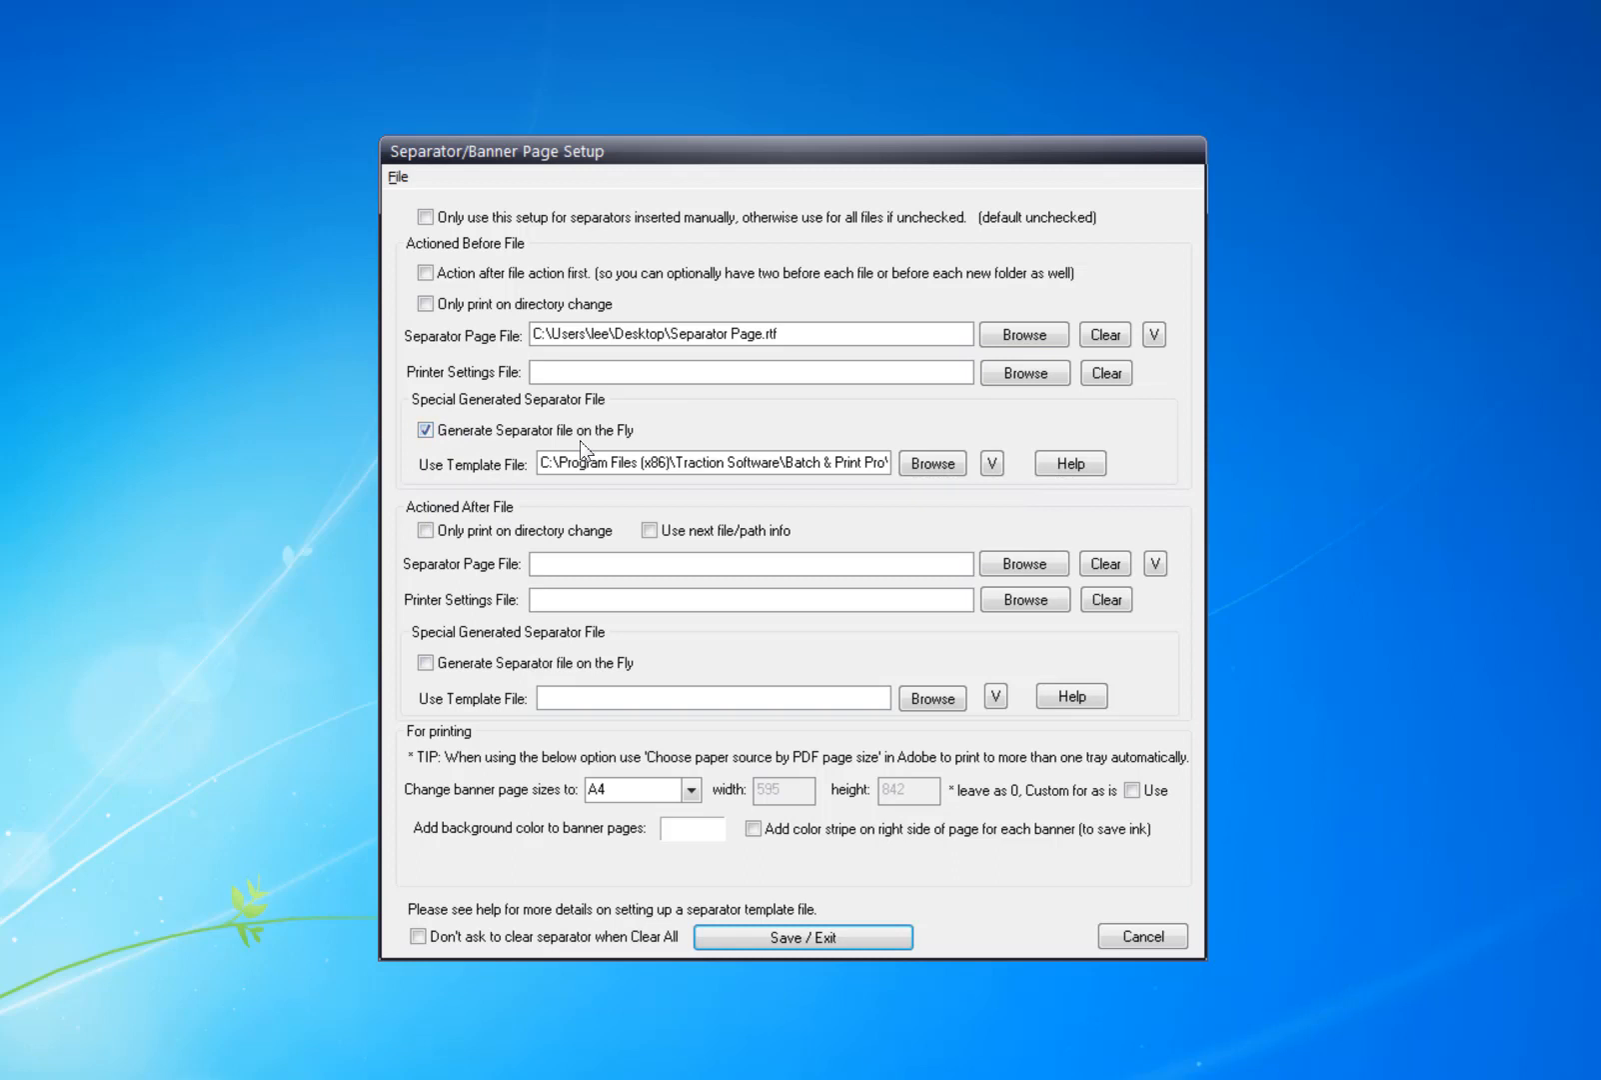
mouse_move(931, 462)
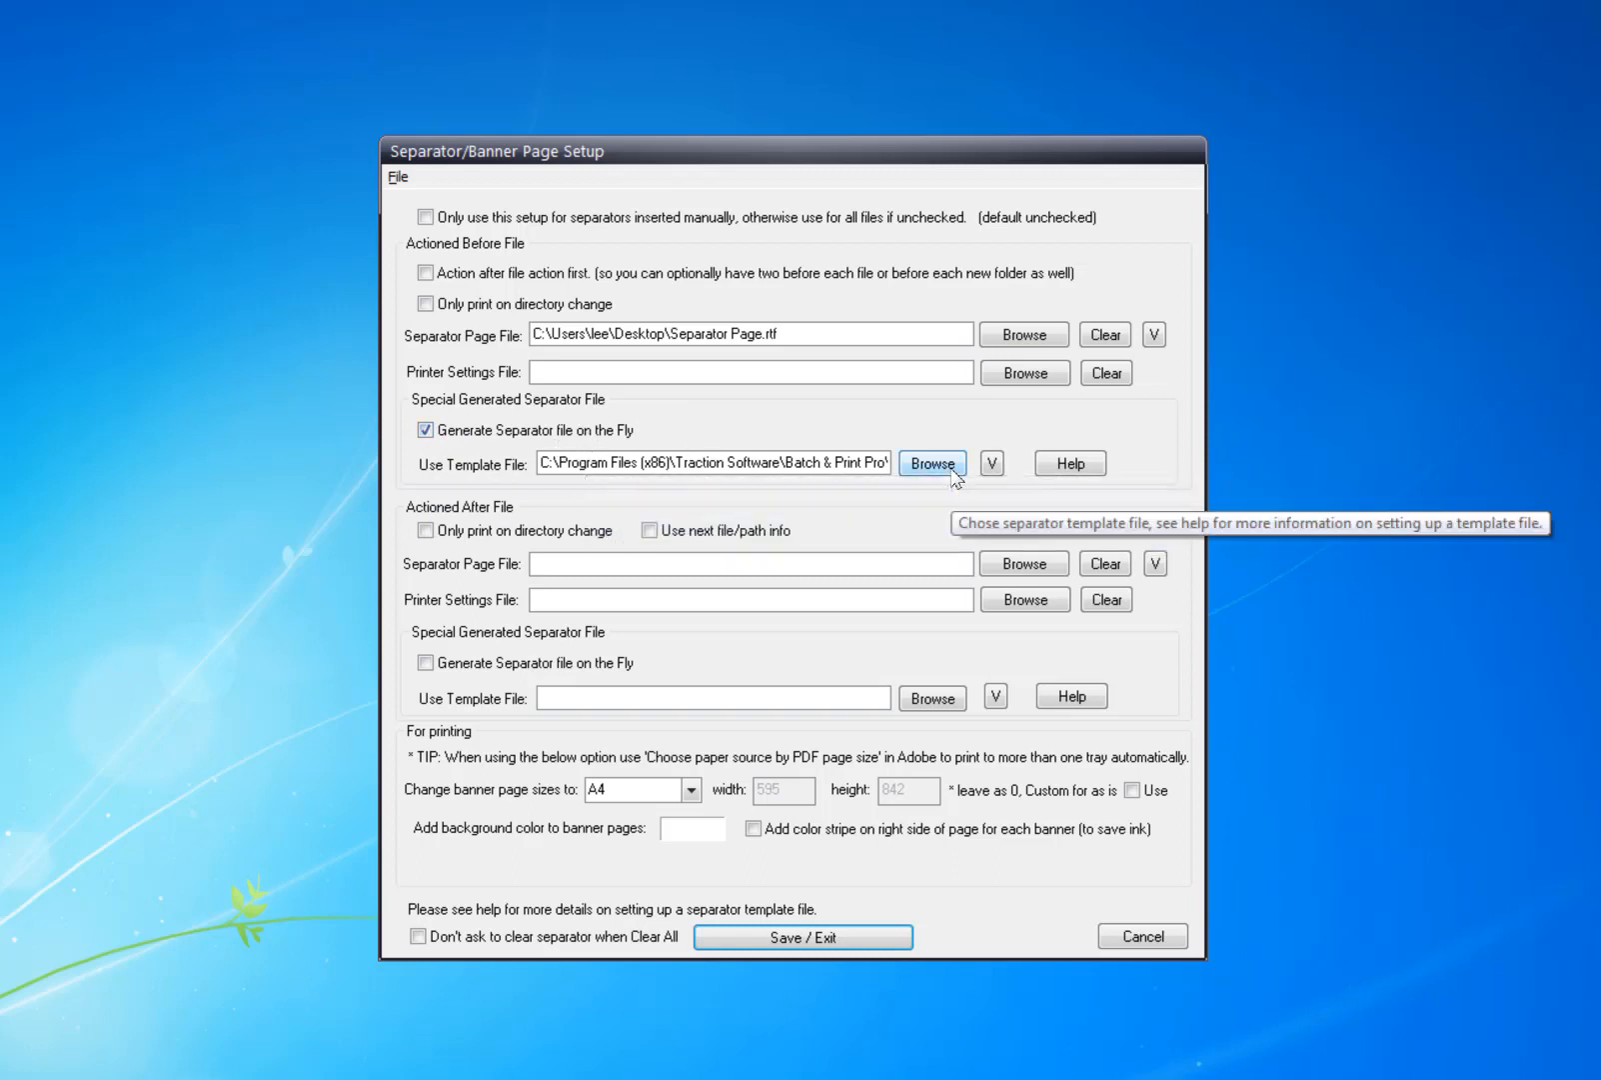
mouse_move(817, 516)
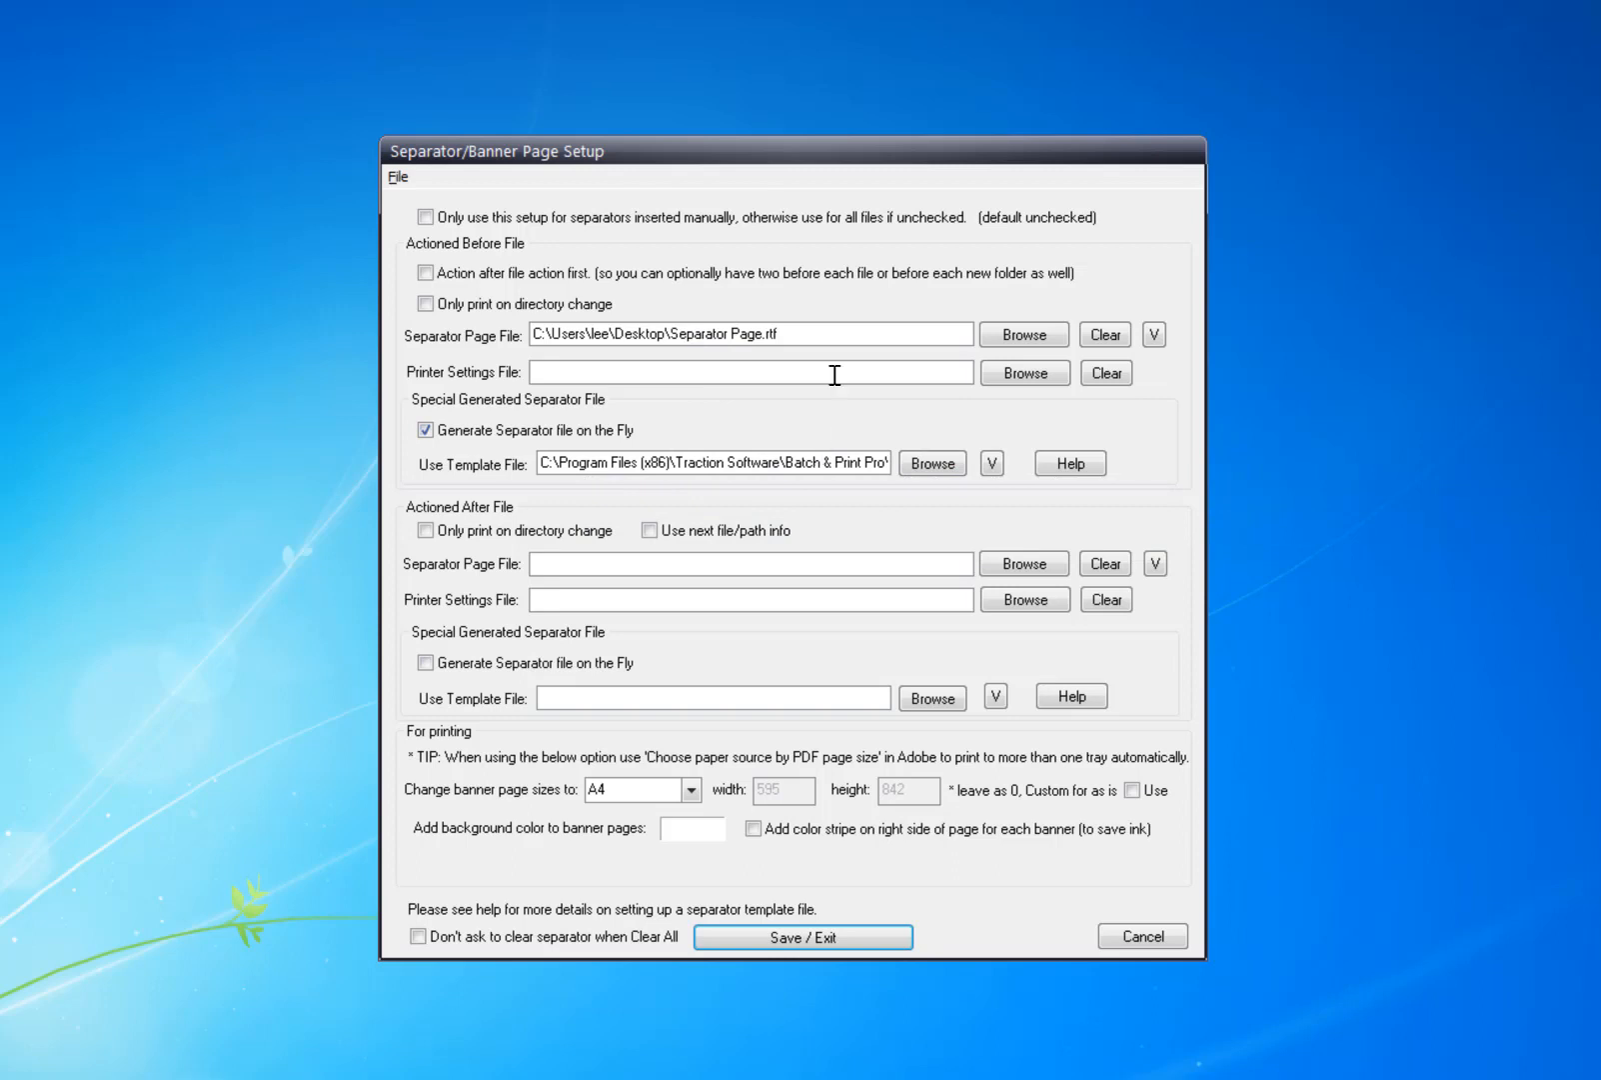
mouse_move(1023, 372)
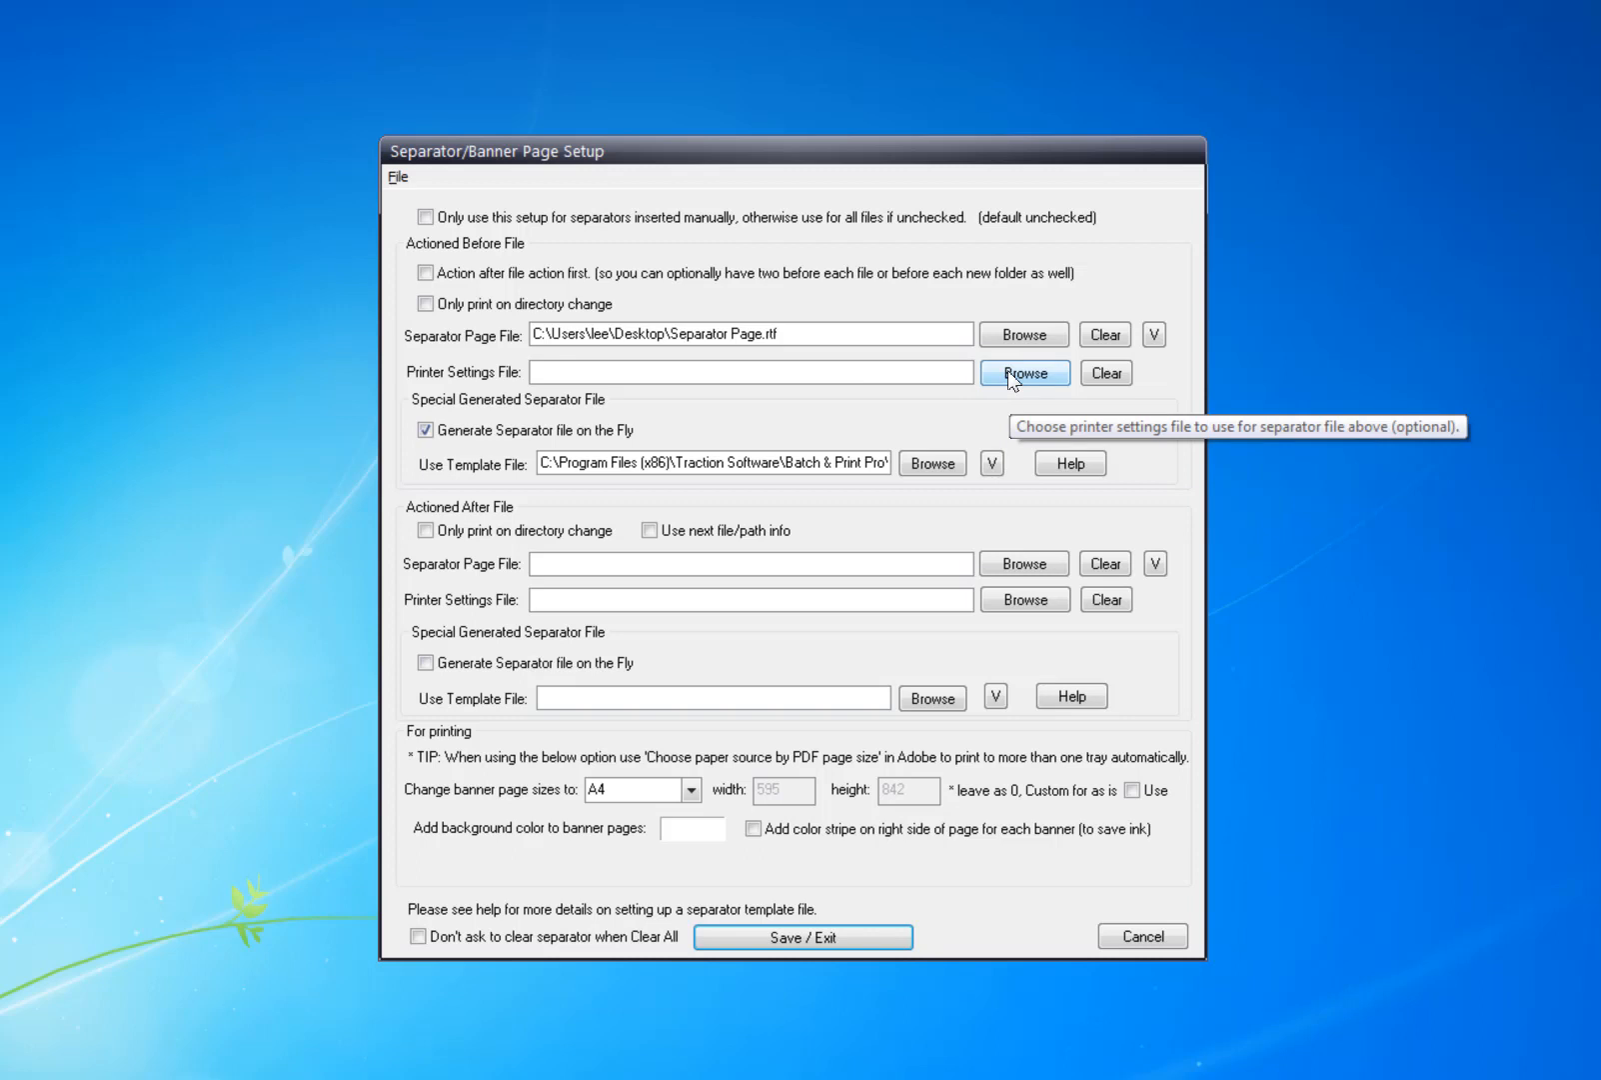
Create a new empty 'Tray 2.tra' file and filter the browser to *.tra
click(1025, 372)
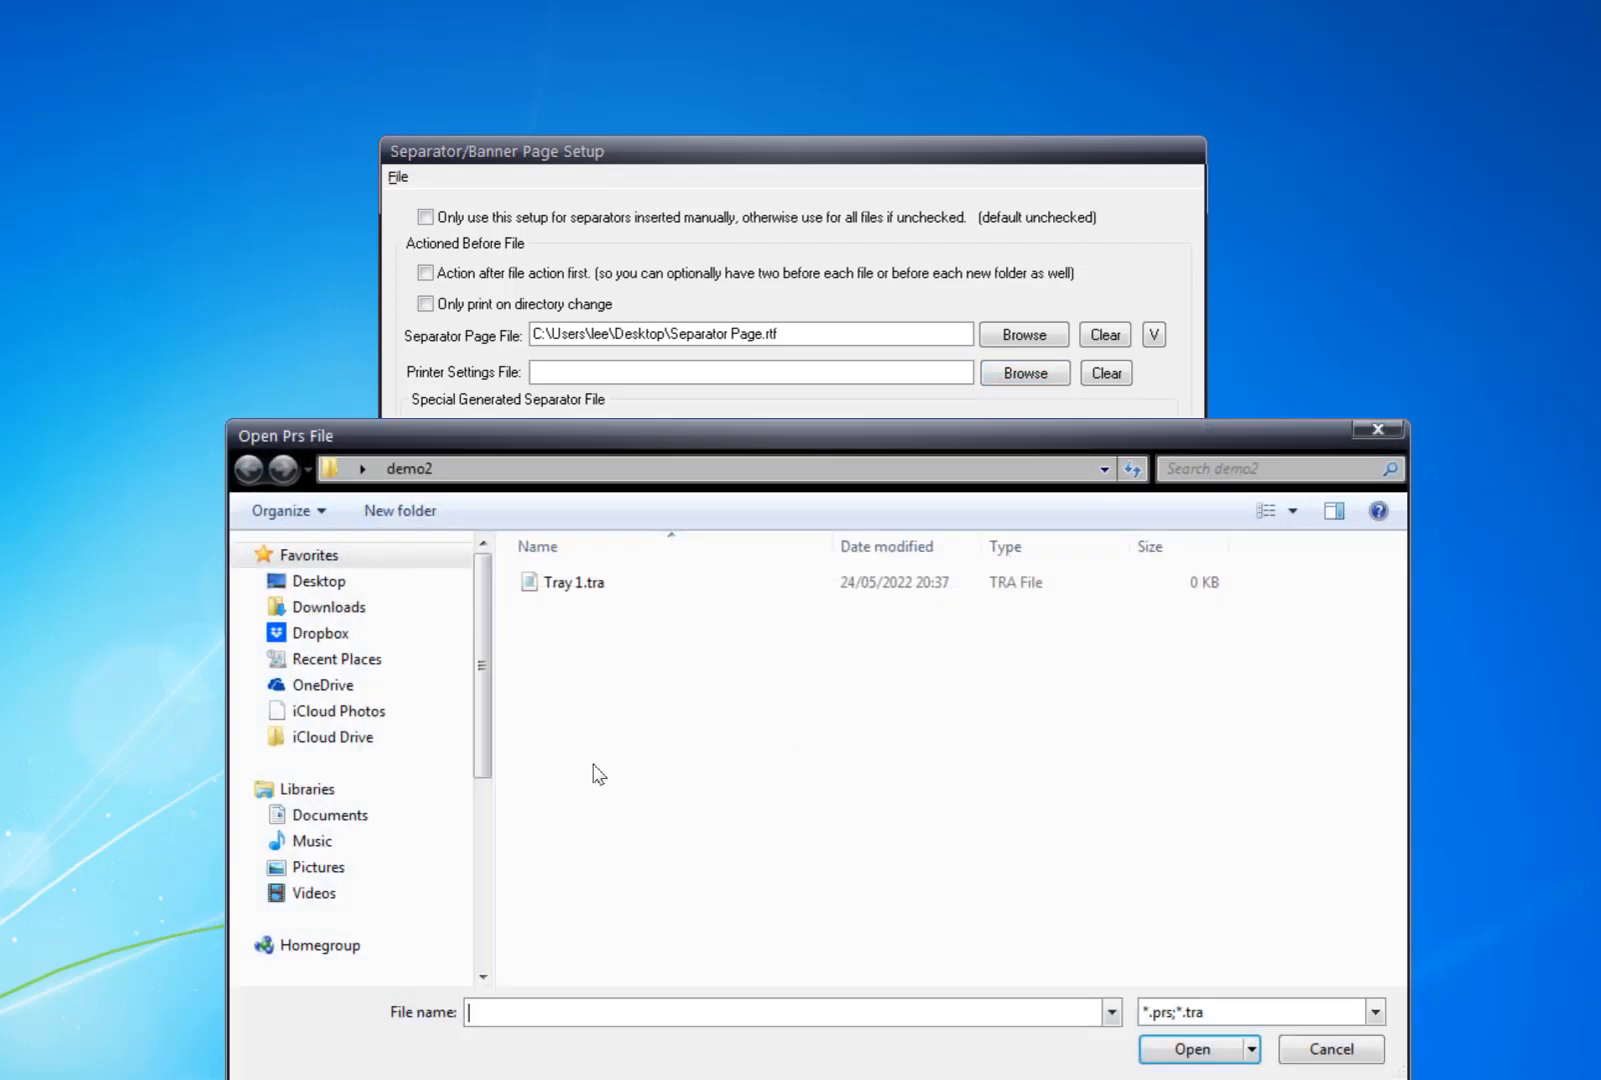
right_click(587, 672)
text(*.txt)
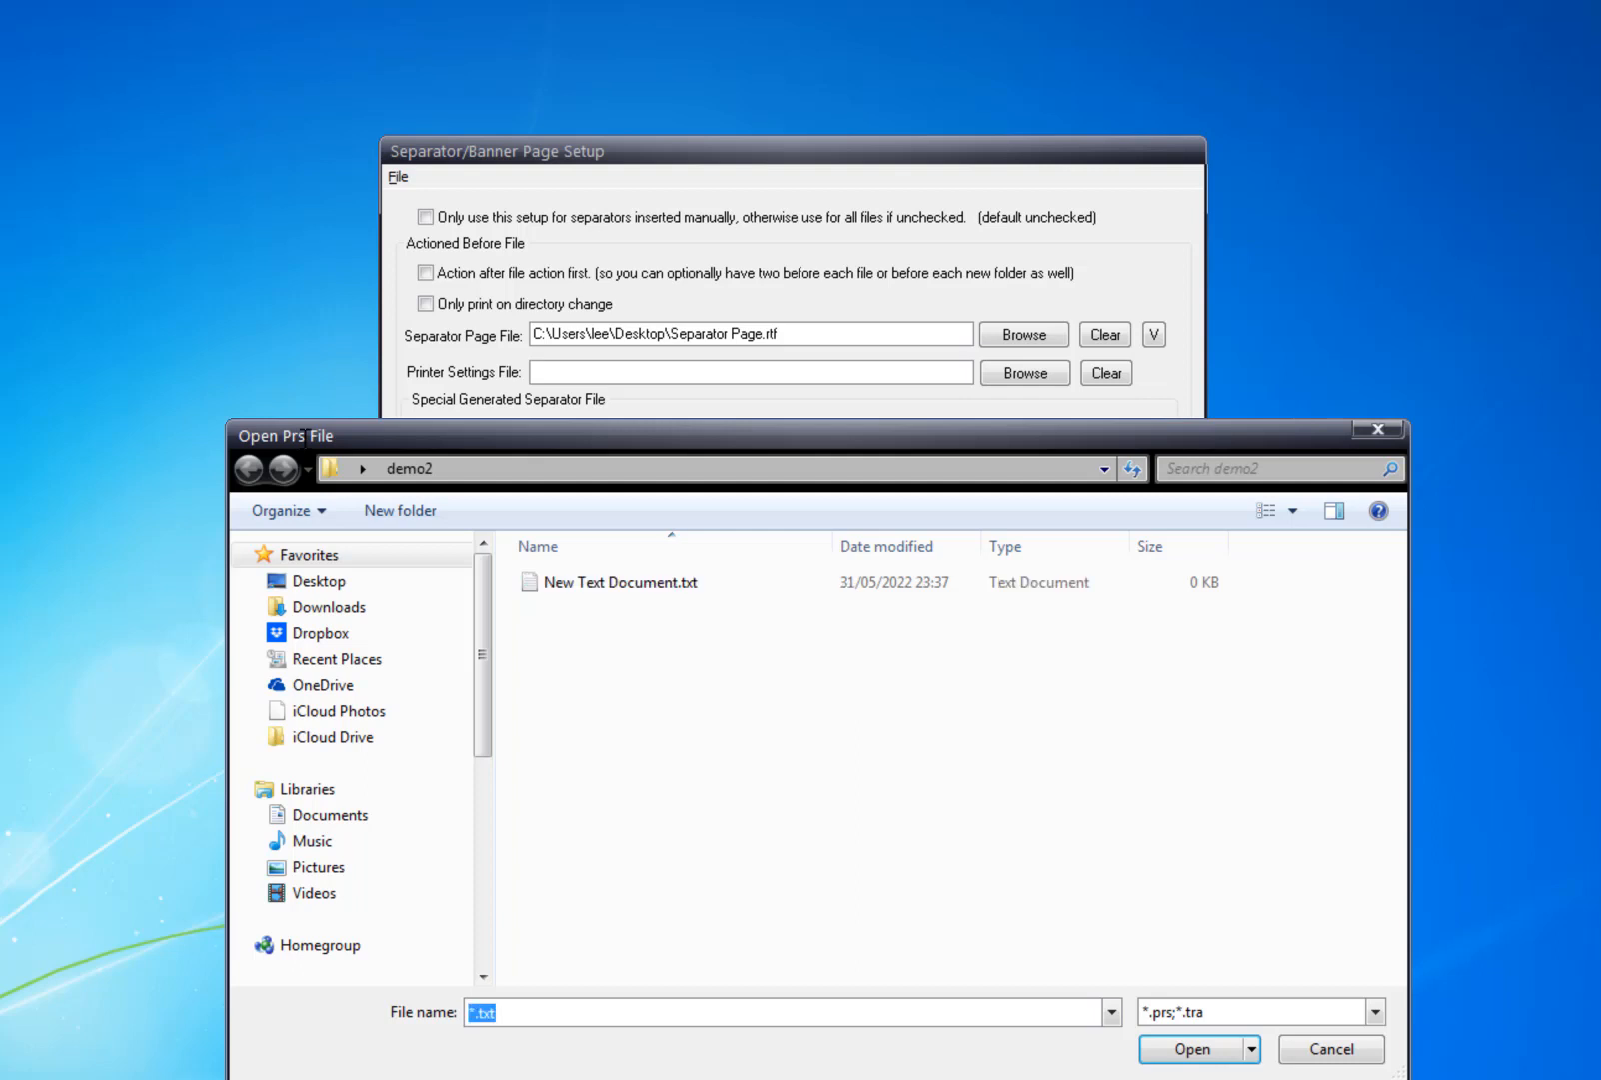
click(623, 581)
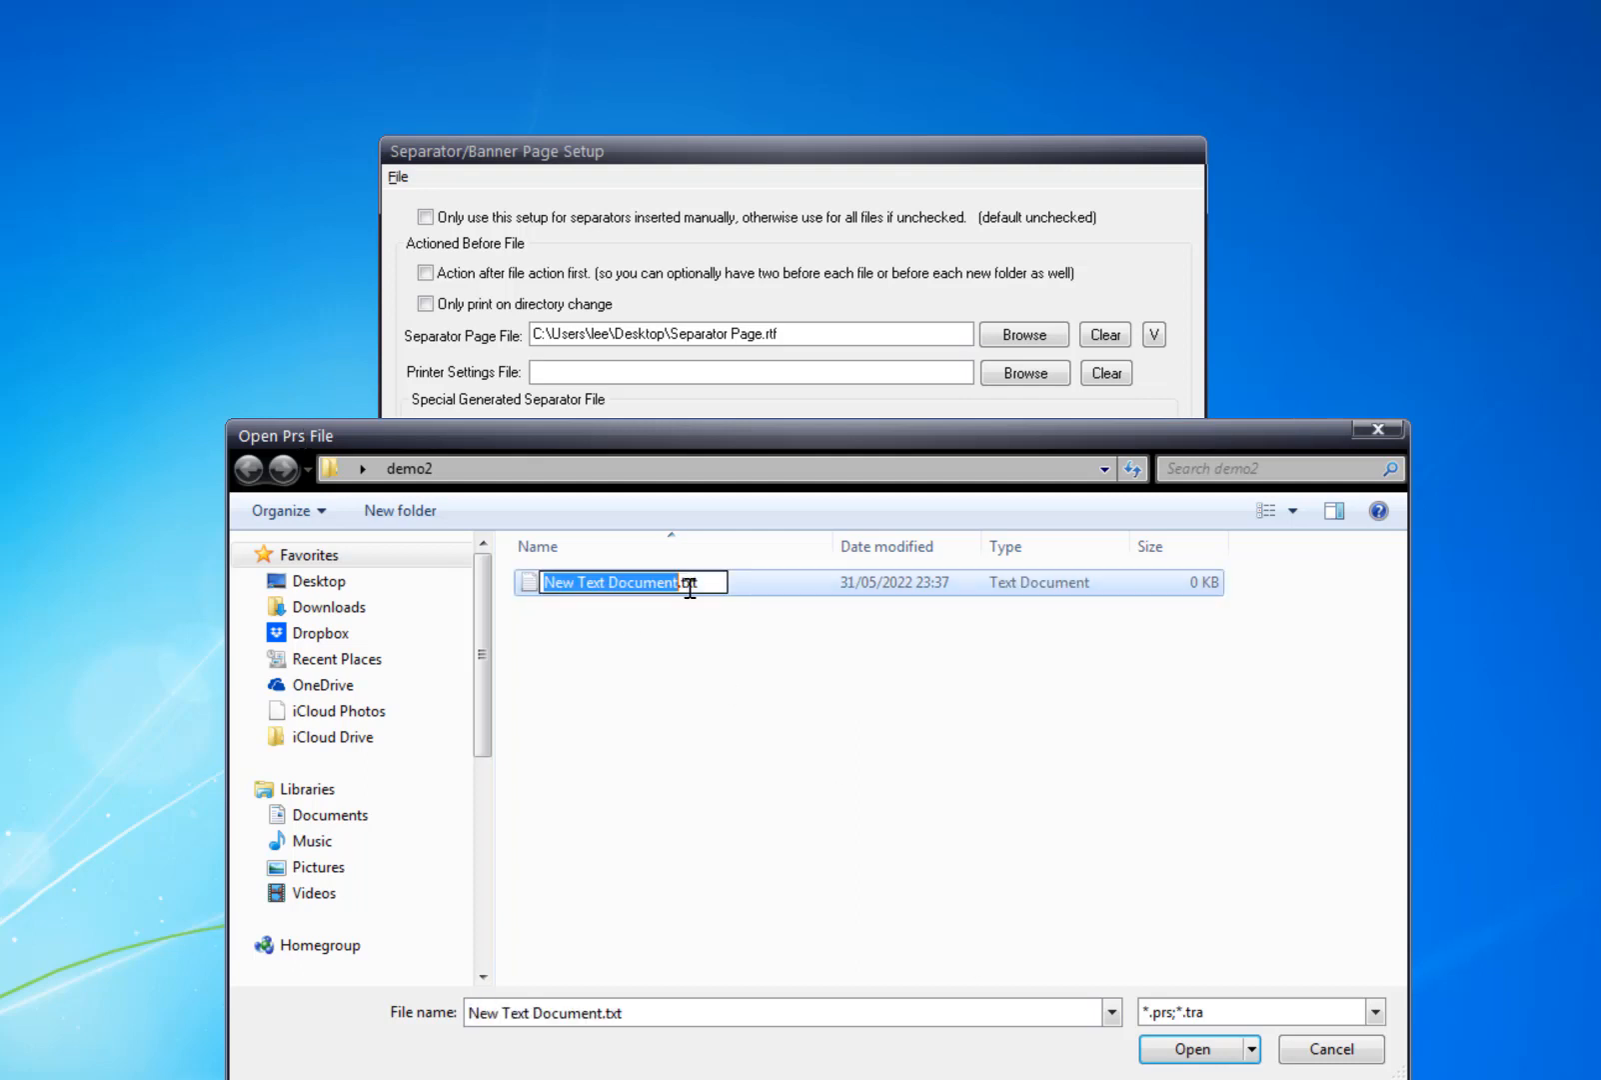
text(Tray)
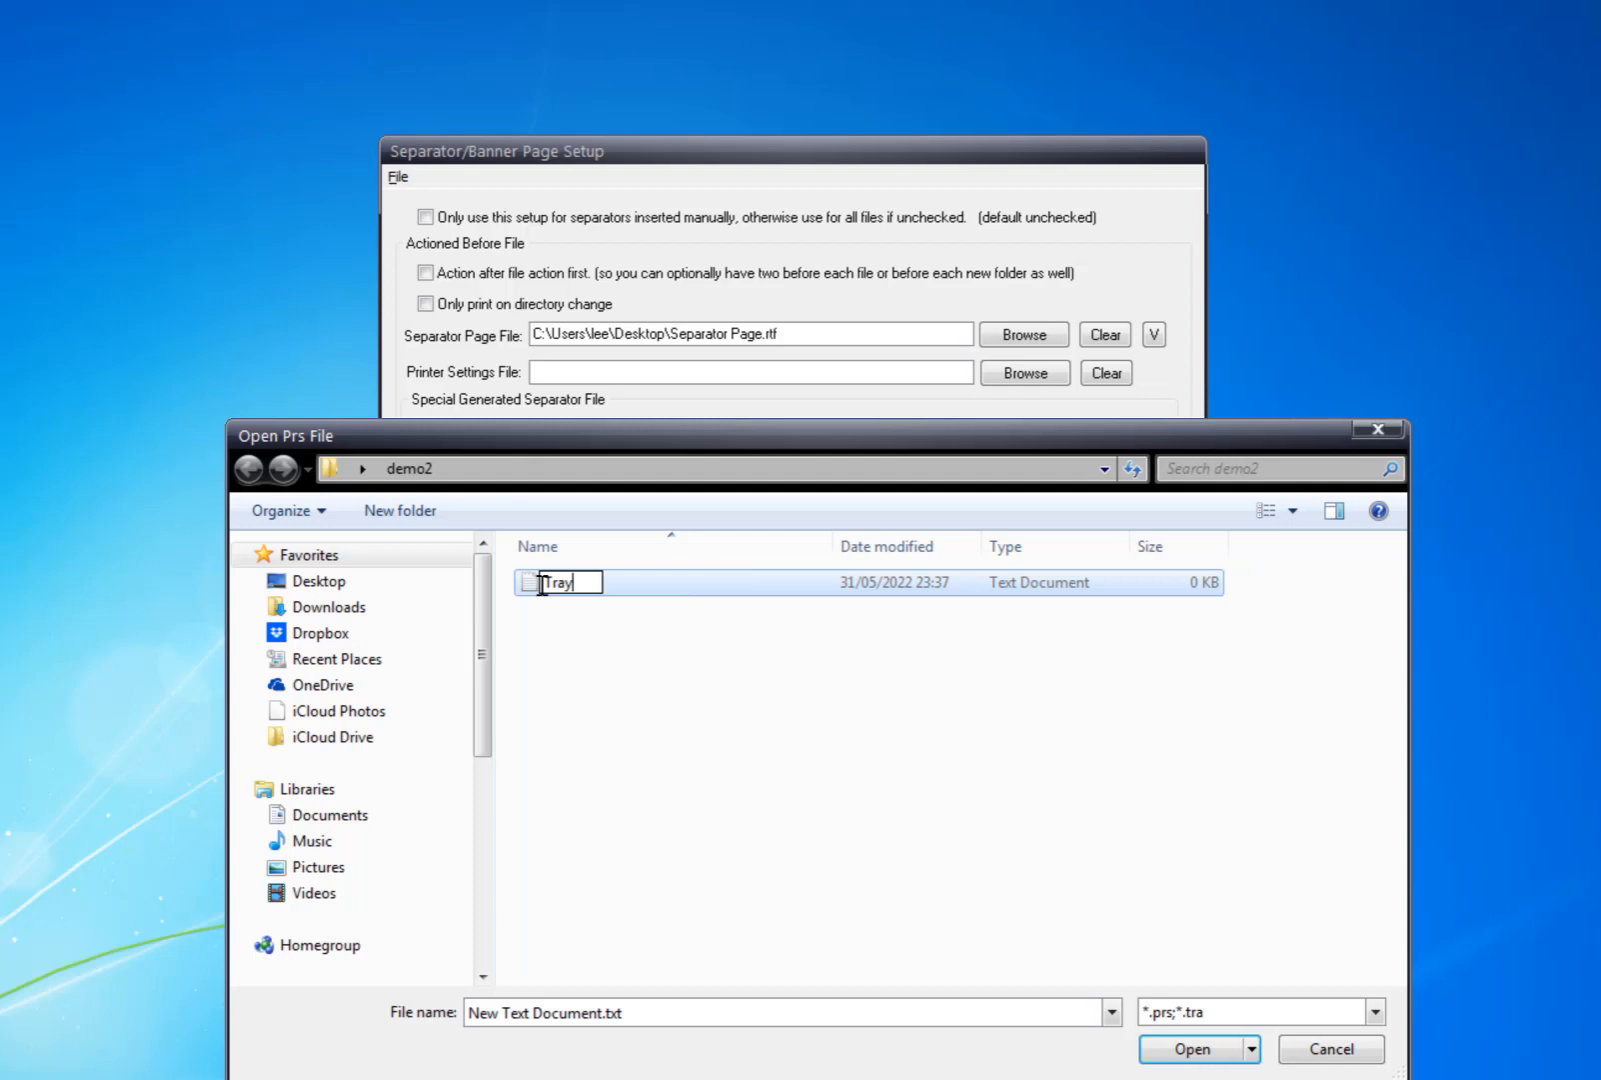
text(2.tra)
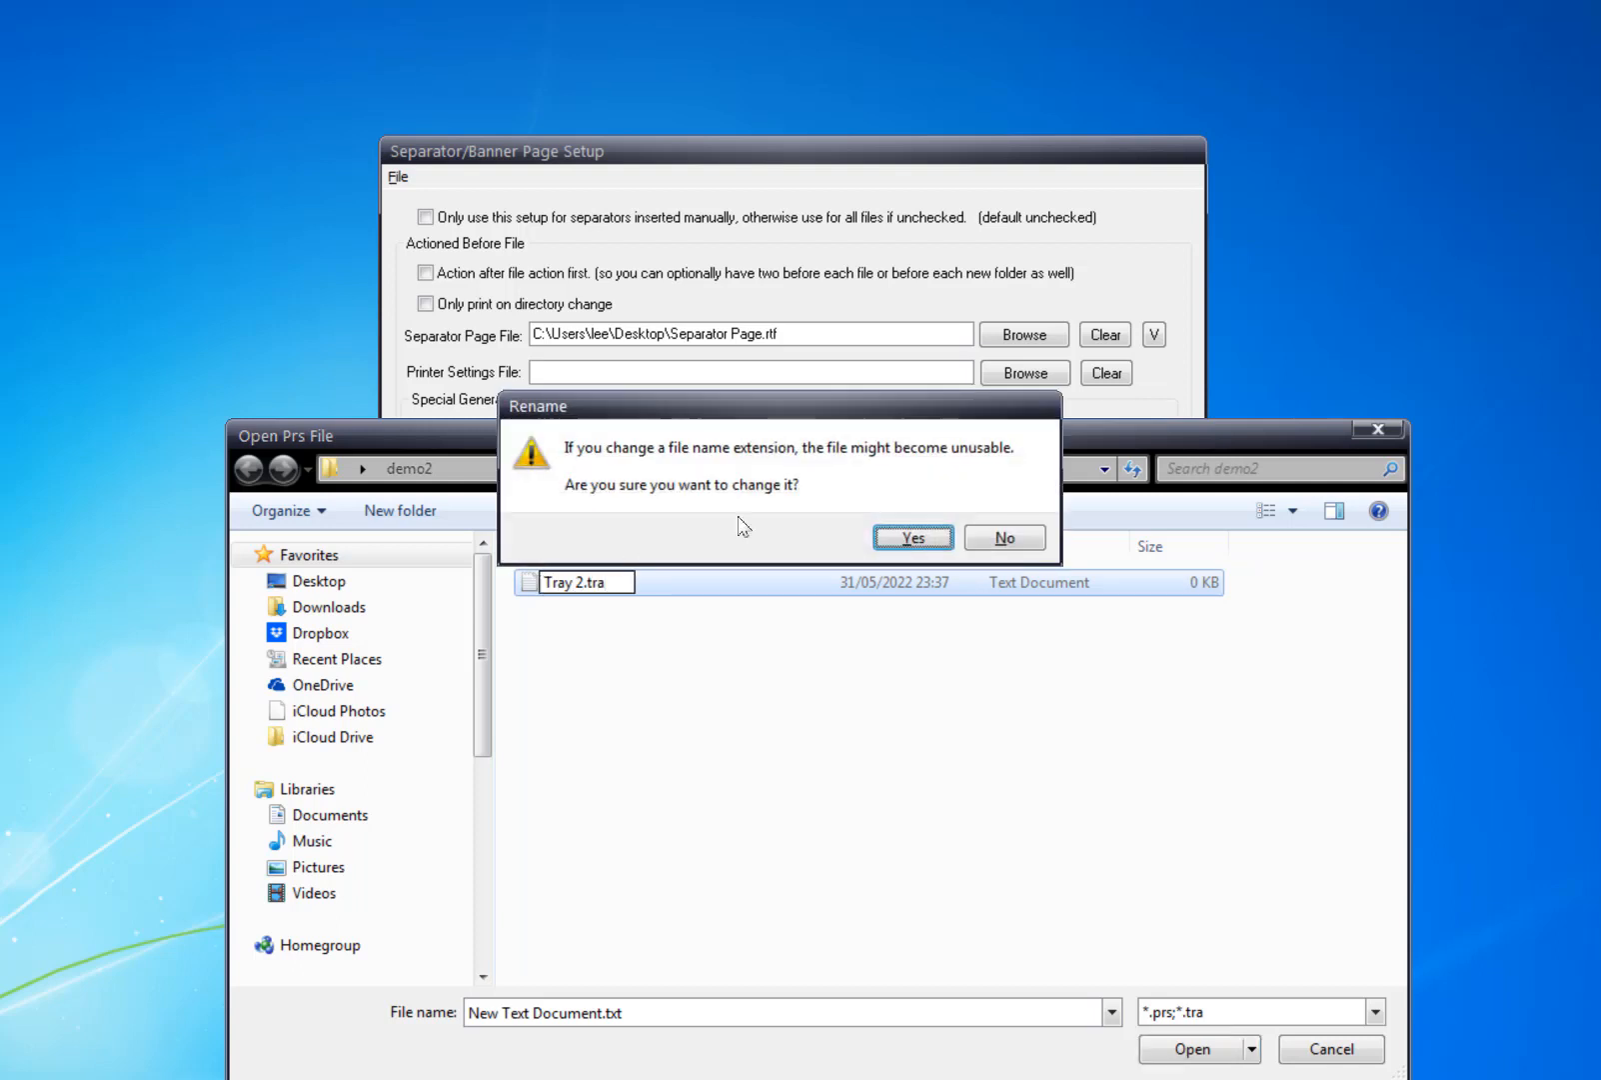
click(911, 537)
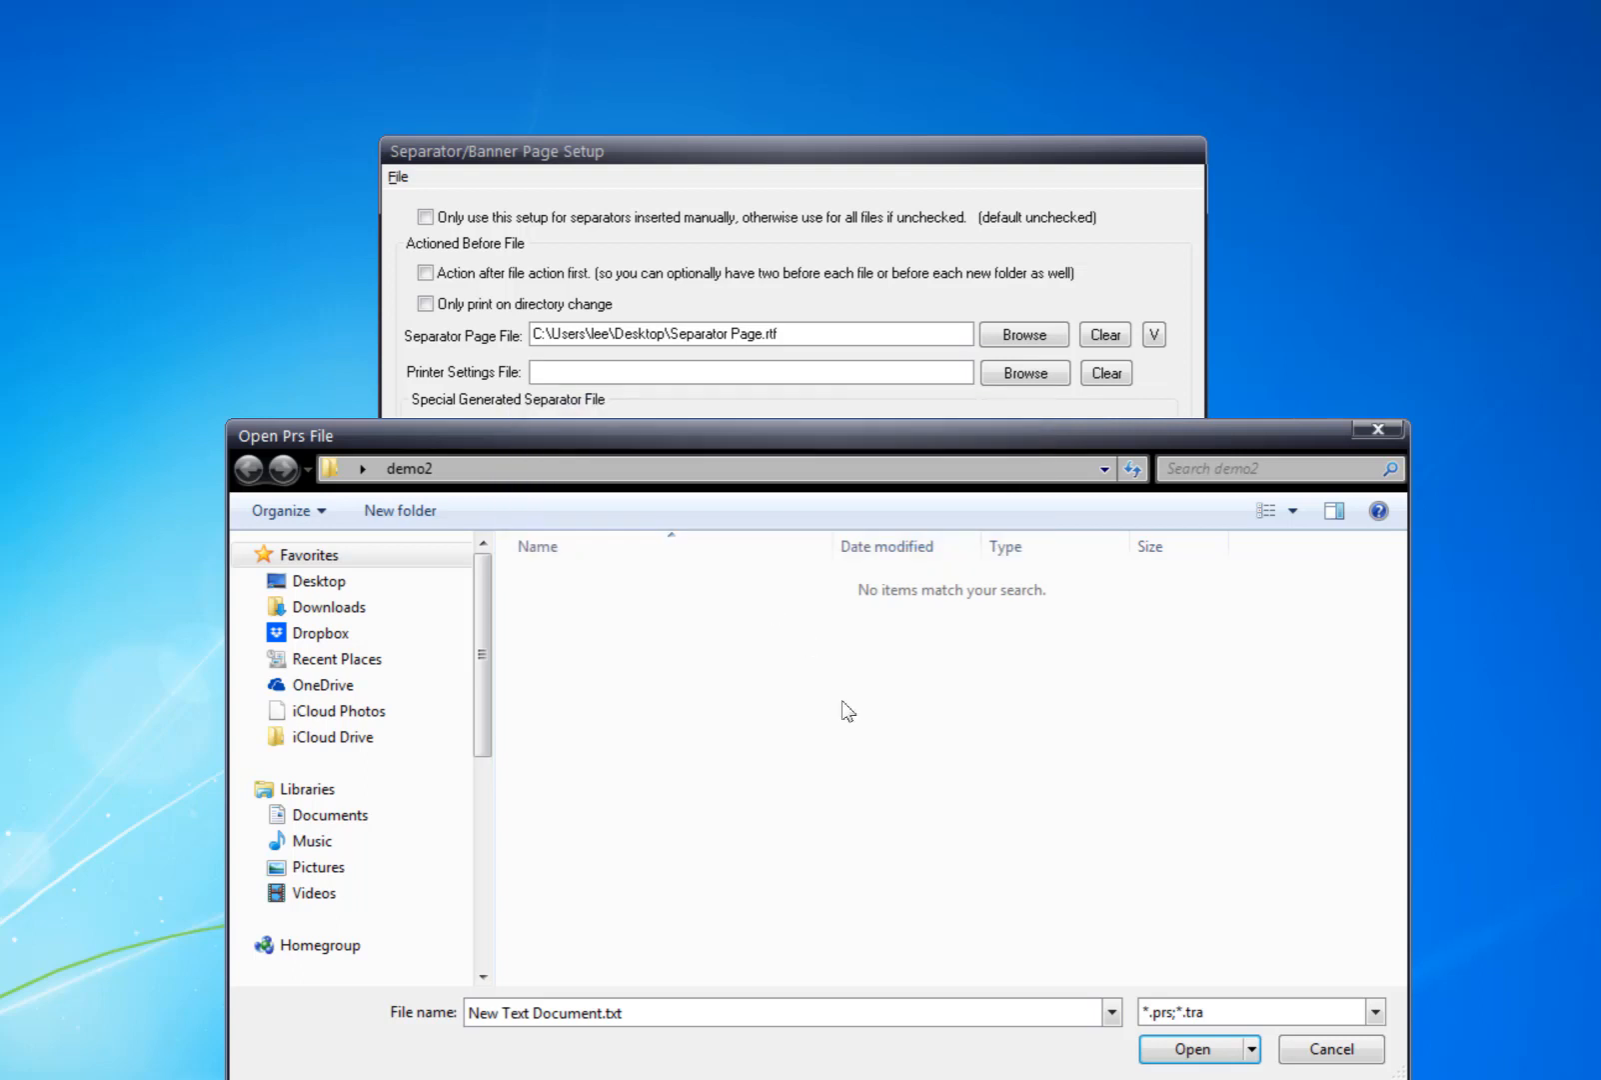
double_click(577, 1013)
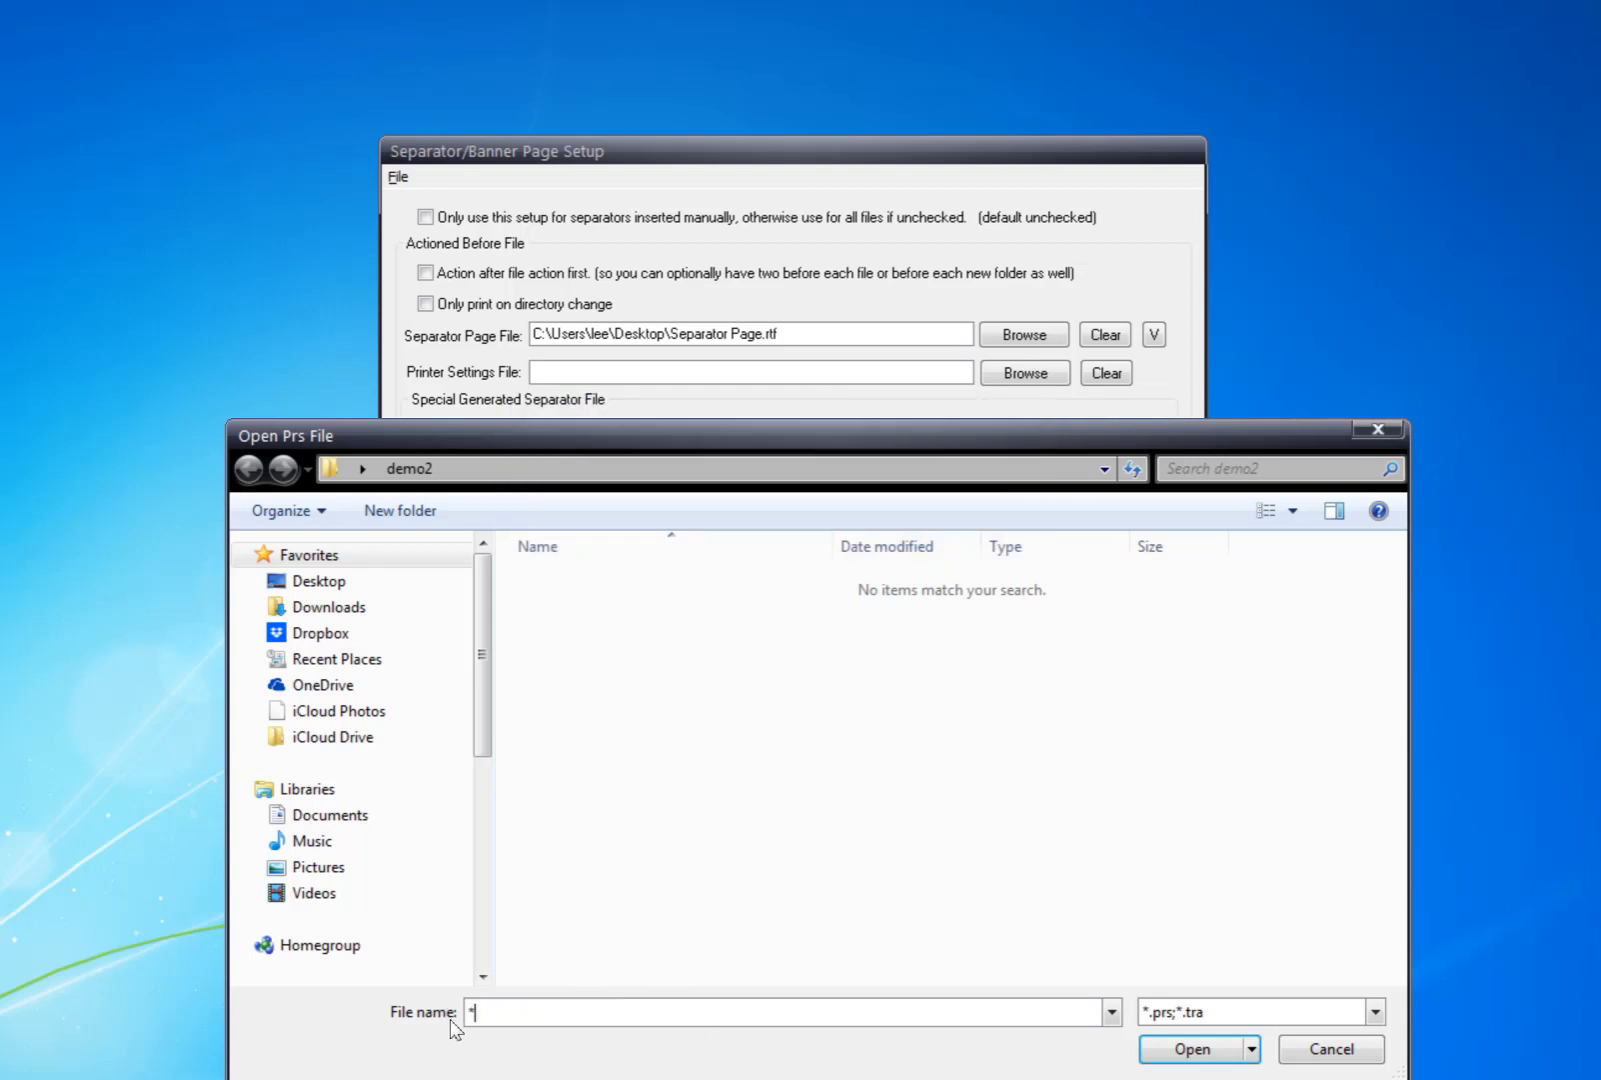
text(*.tra)
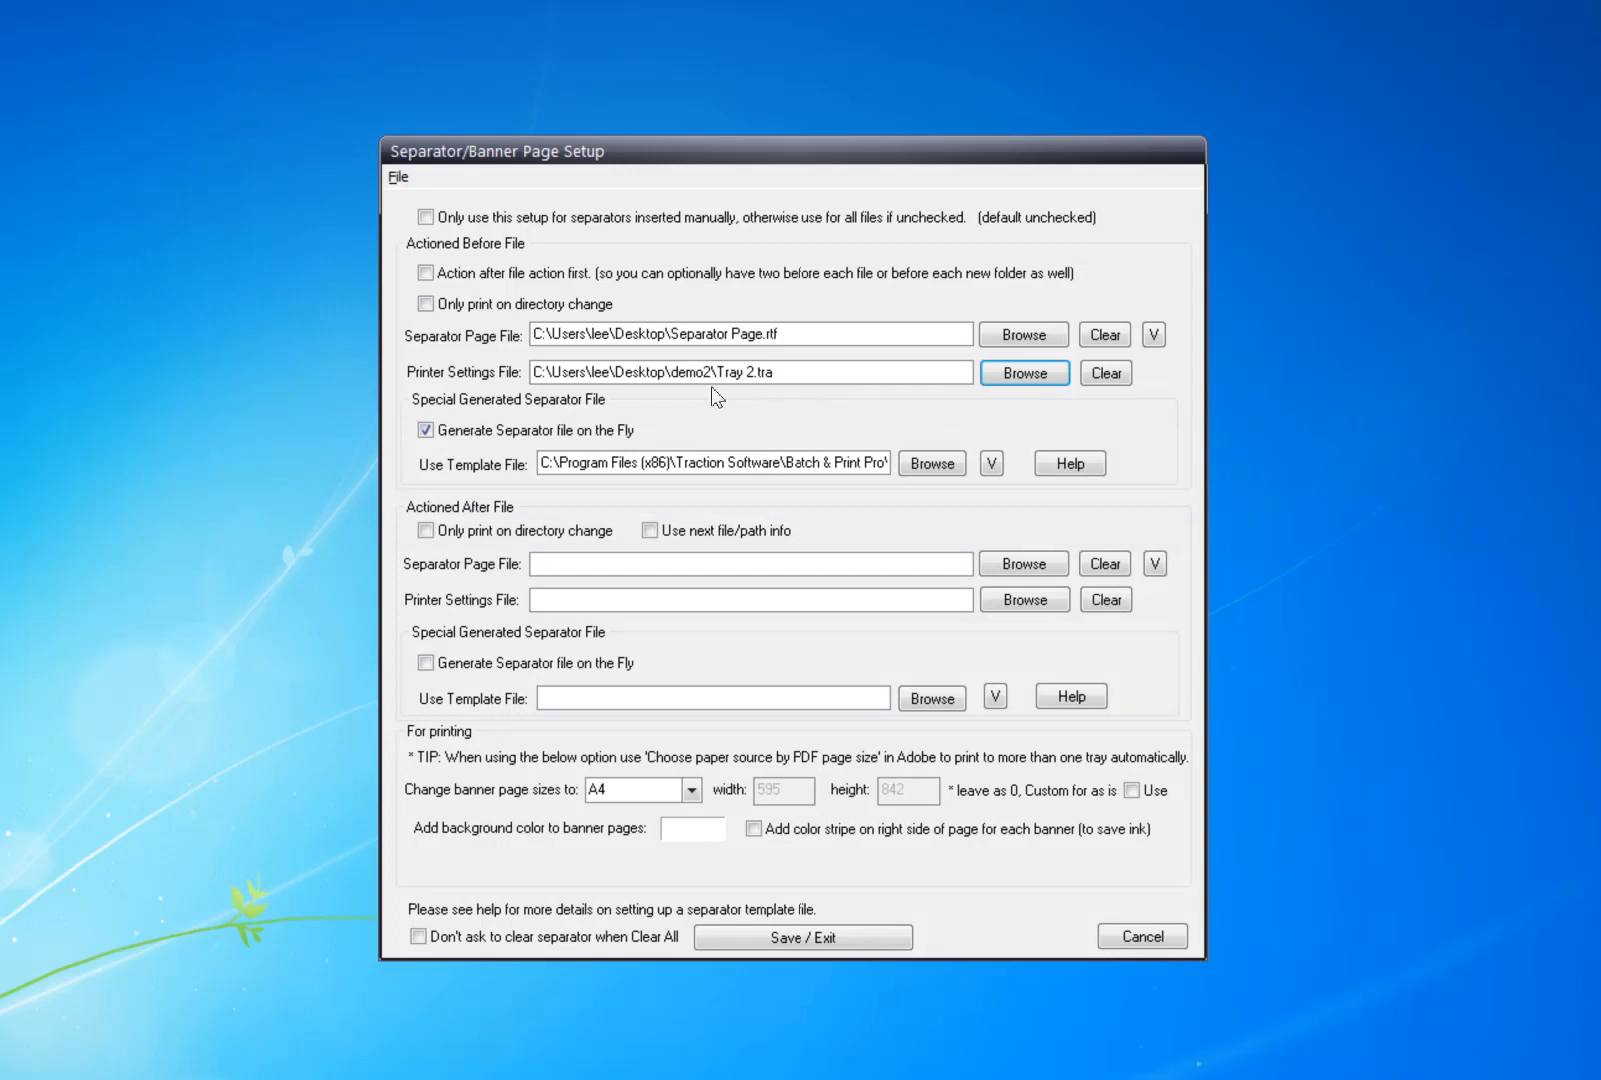
mouse_move(743, 380)
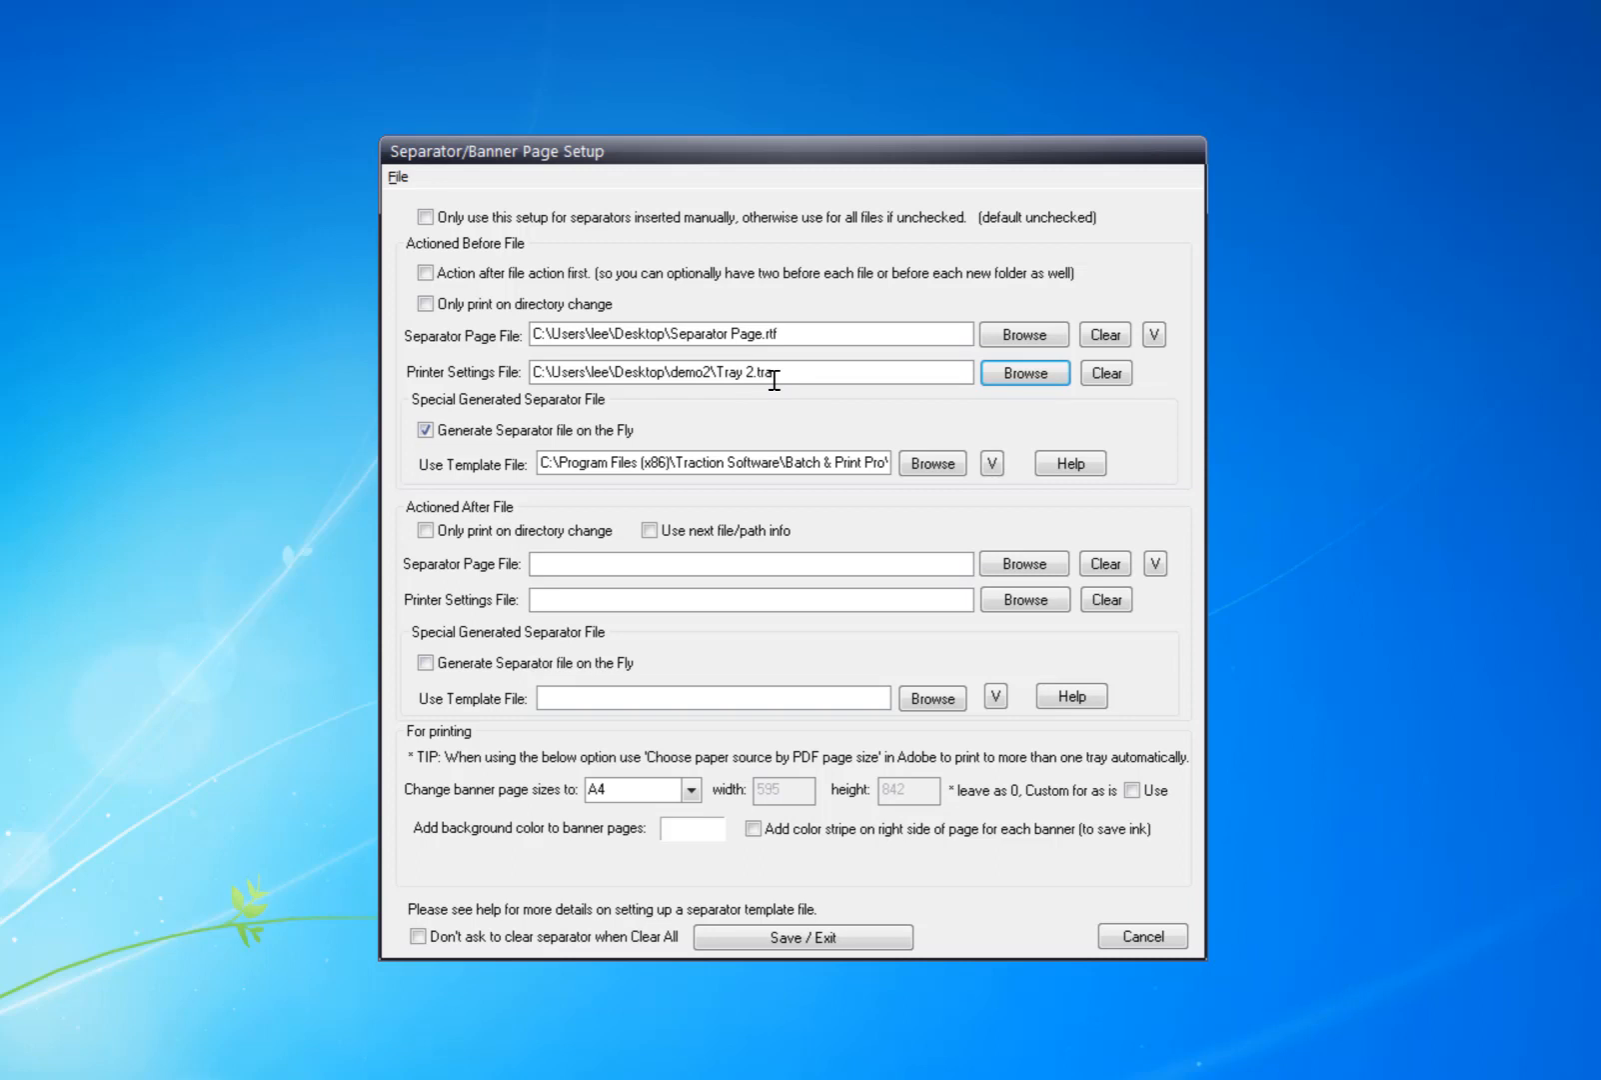
Check the Tray 2.tra path in the Printer Settings File box
double_click(727, 372)
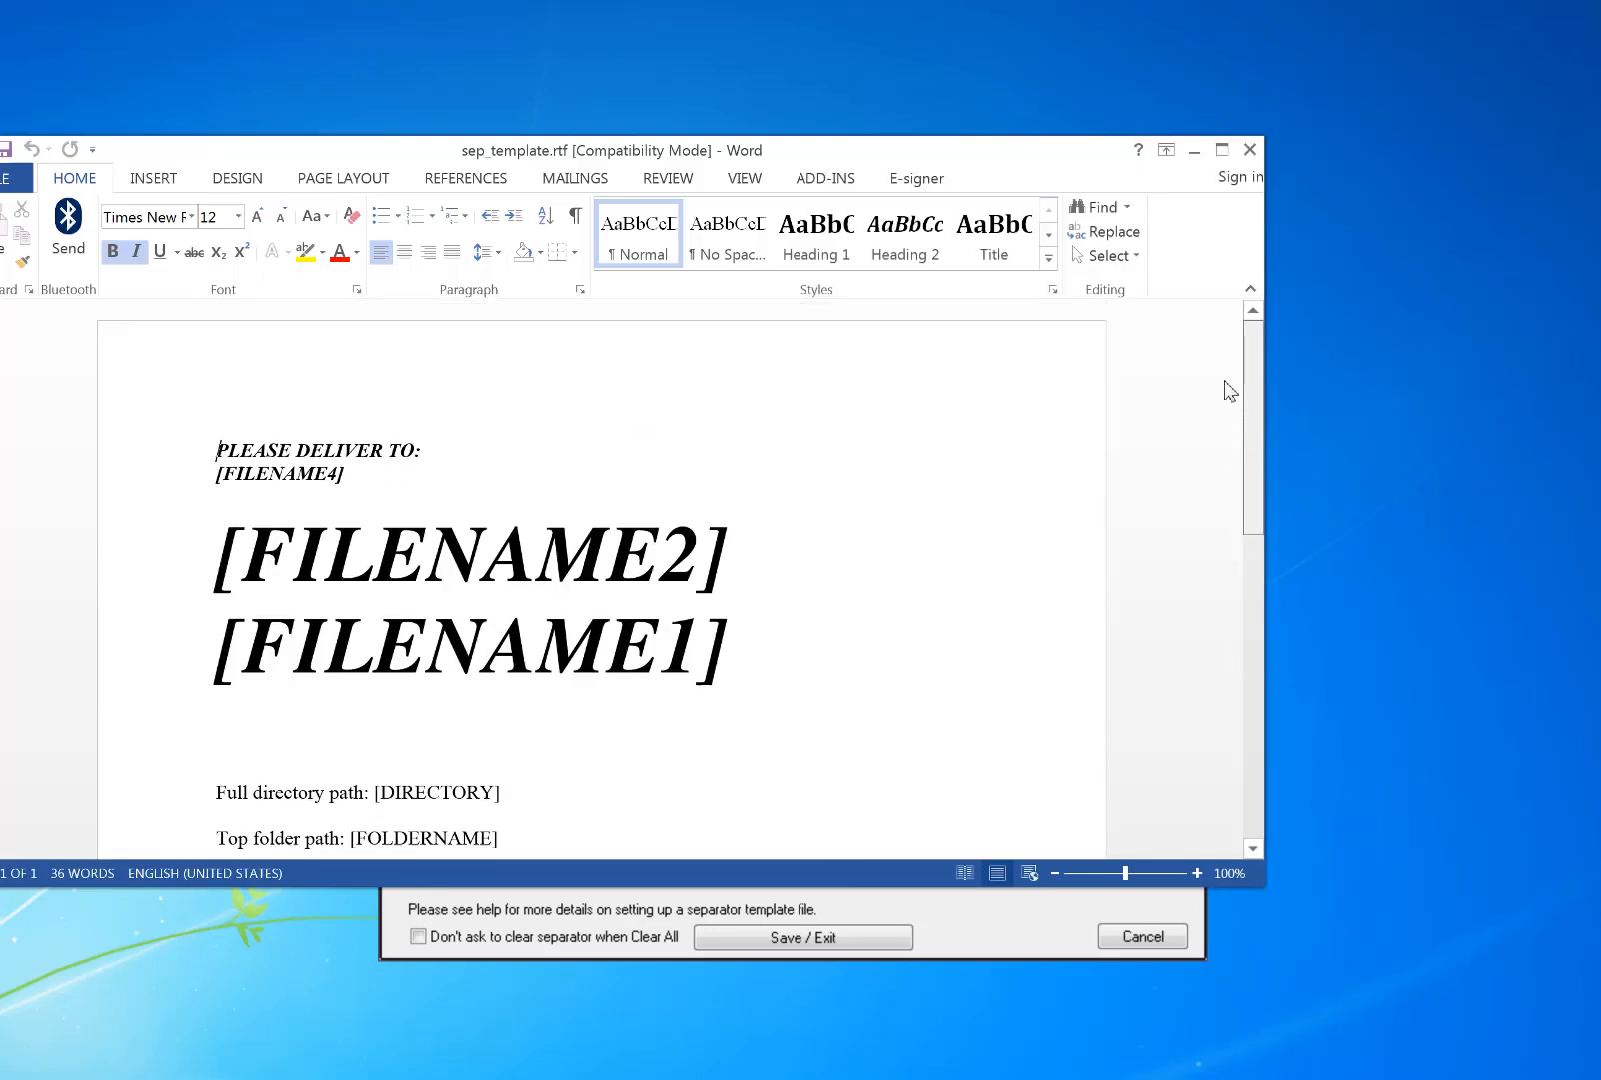
Replace PLEASE DELIVER TO and [FILENAME] lines with 'SLIPSHEET [USERNAME]' in sep_template.rtf
scroll(down, 3)
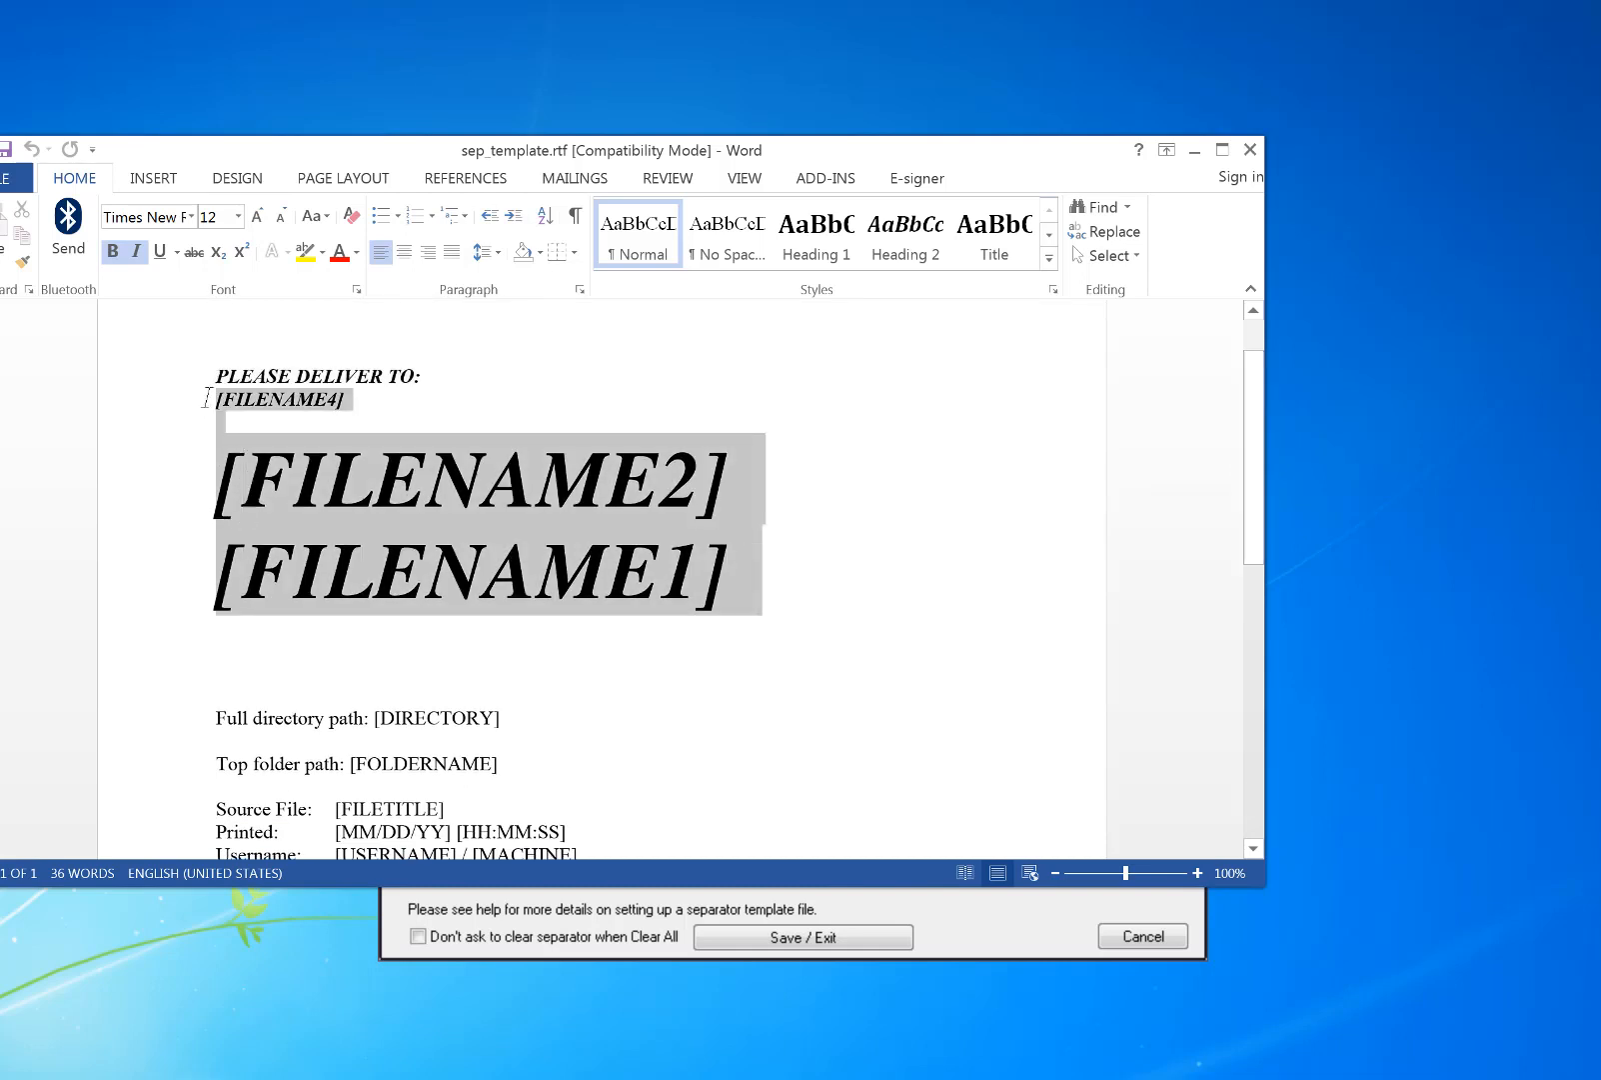
key(delete)
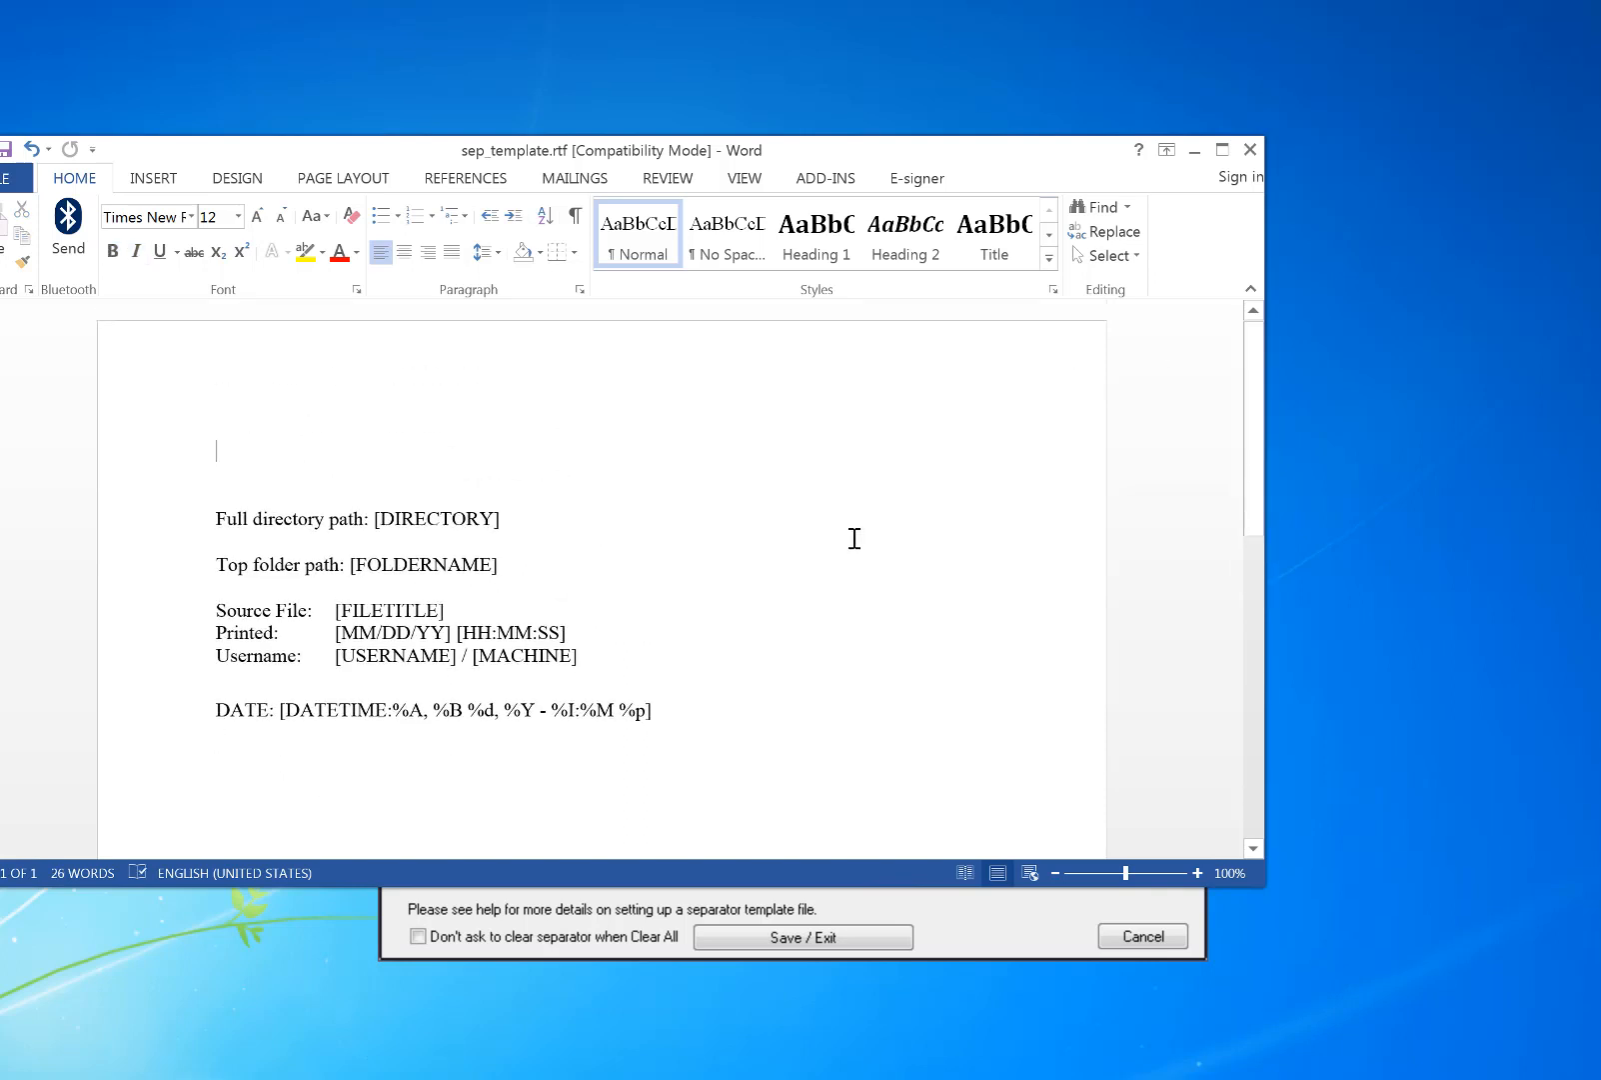
text(SLIPSHEET)
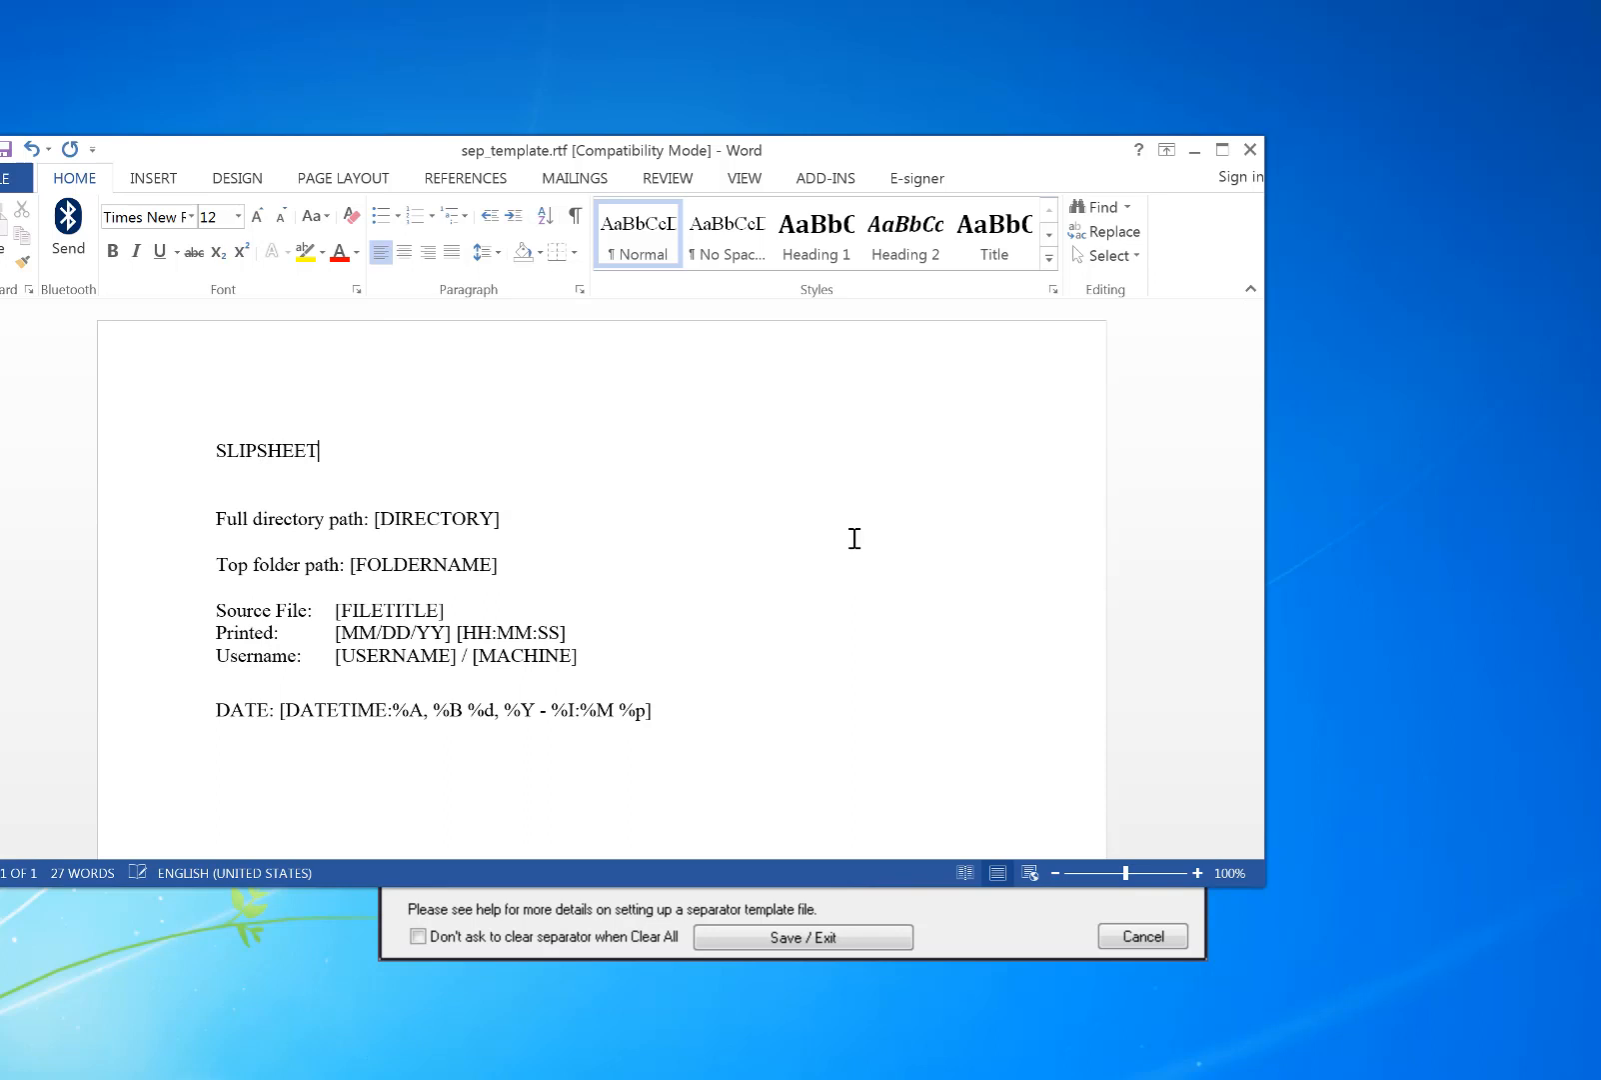
text([U)
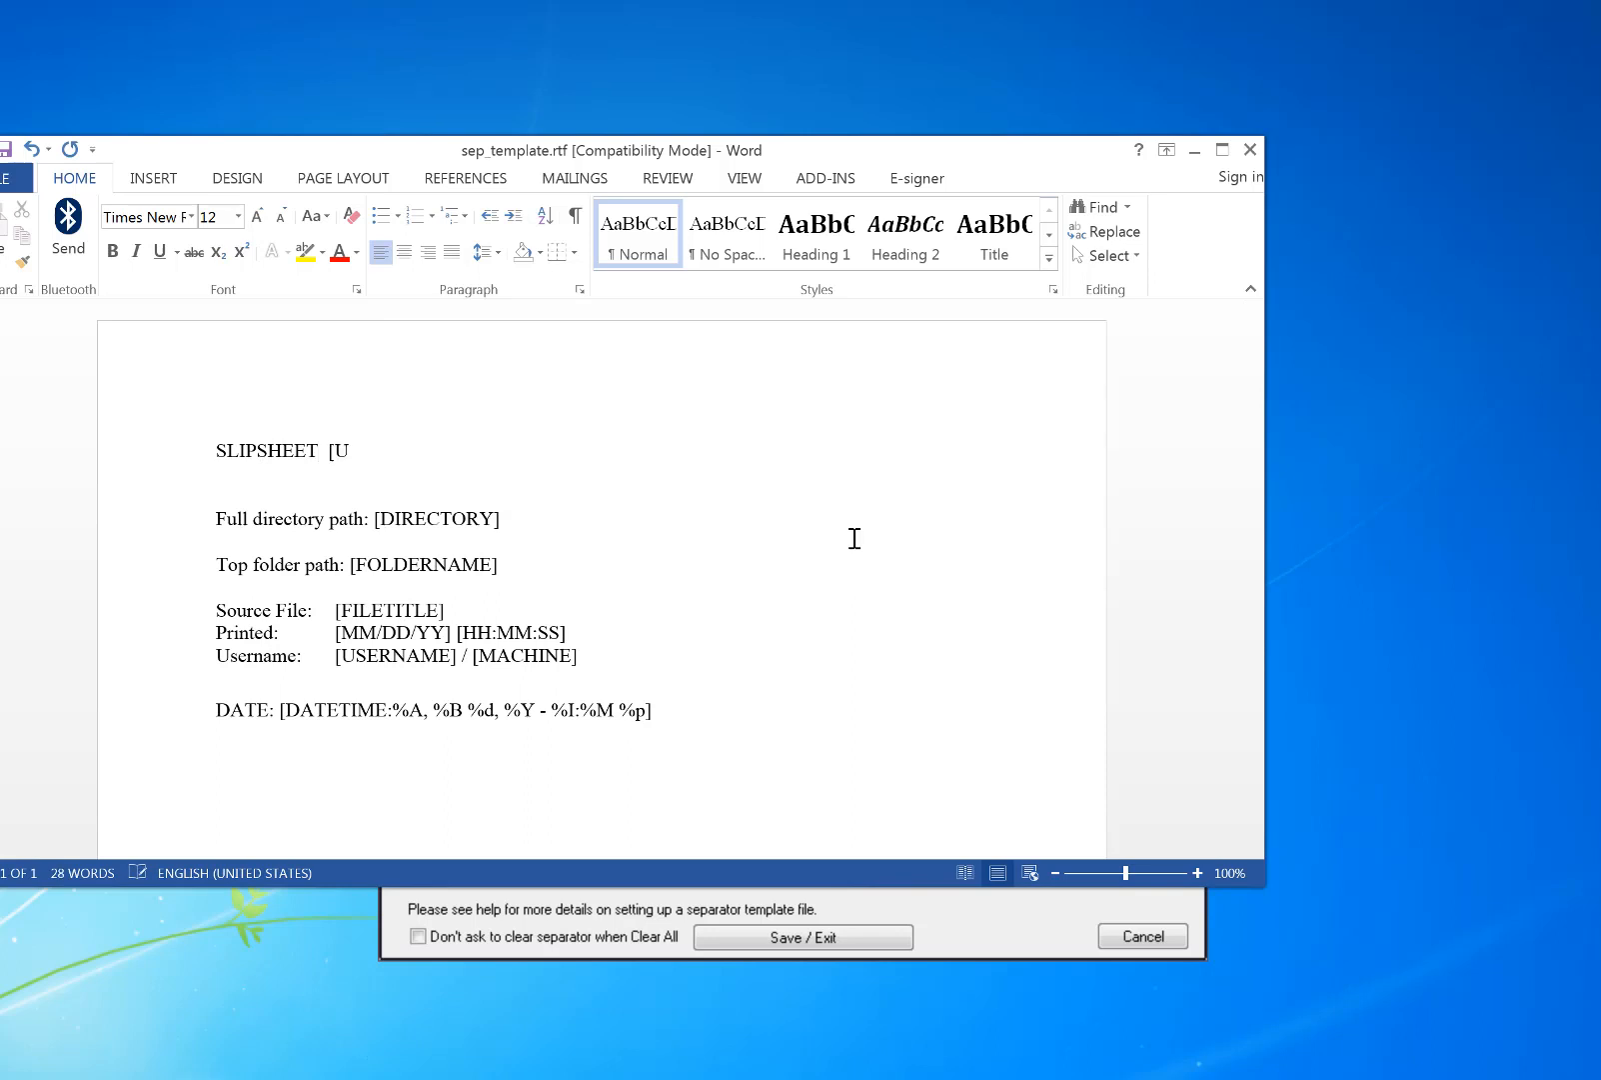
text(SERNAME])
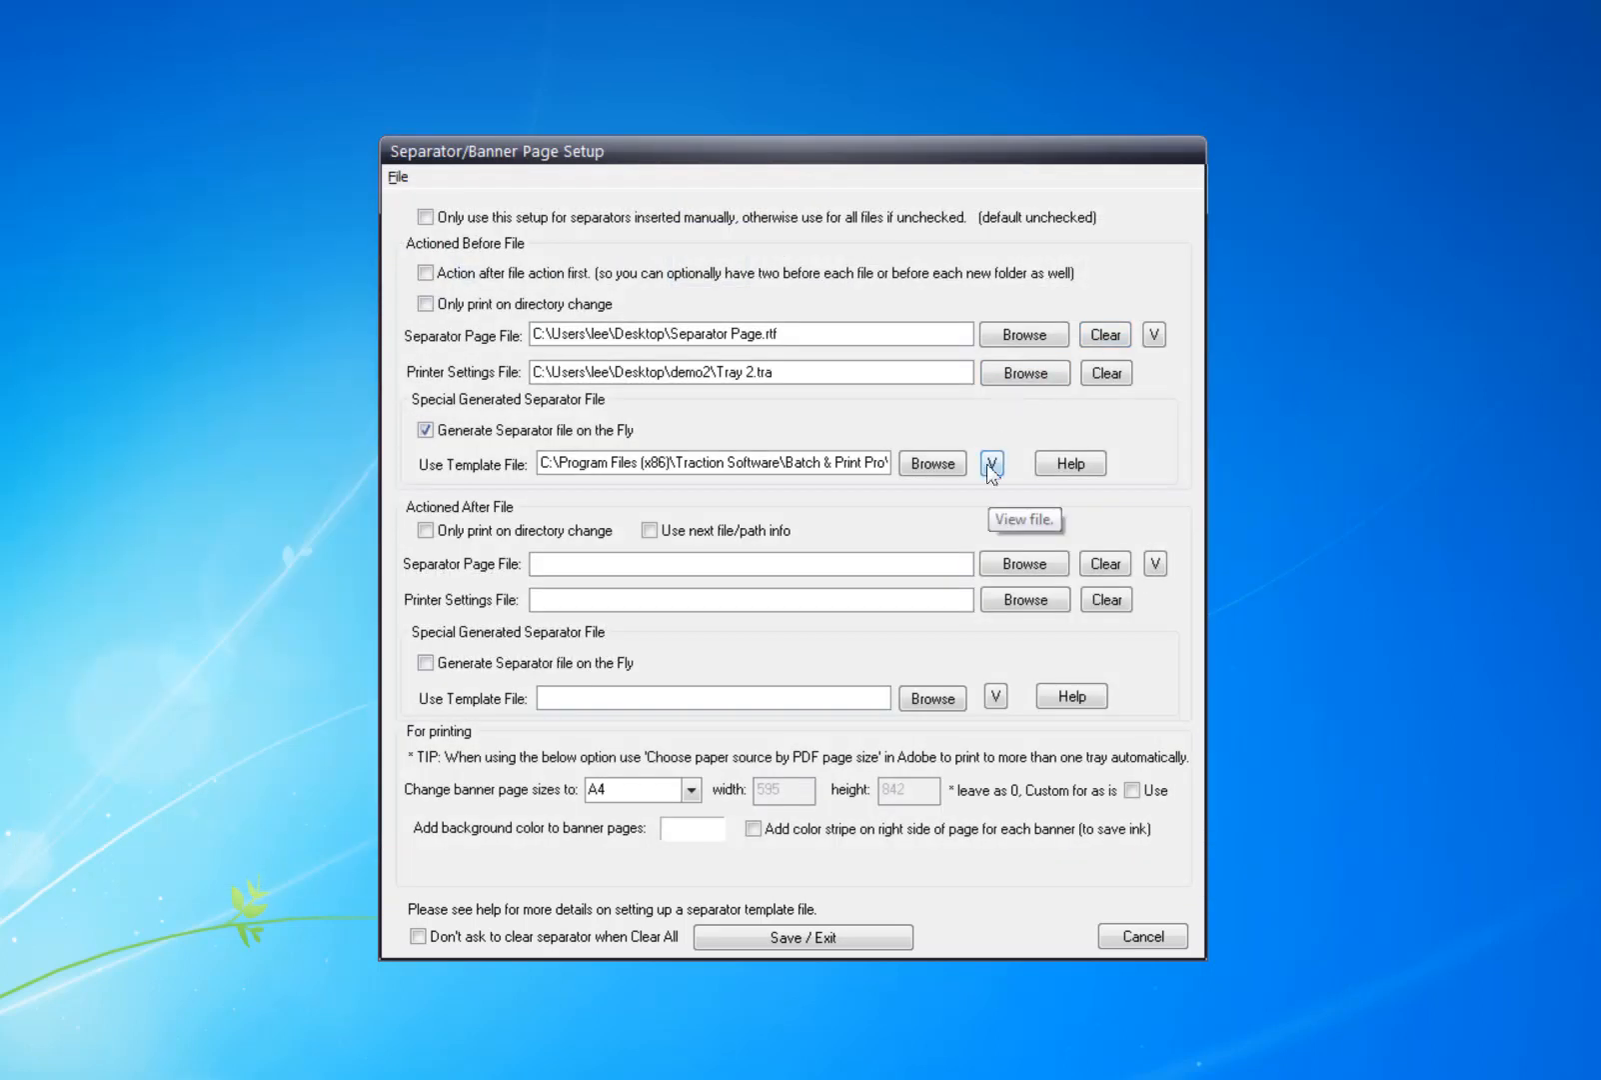
mouse_move(802, 936)
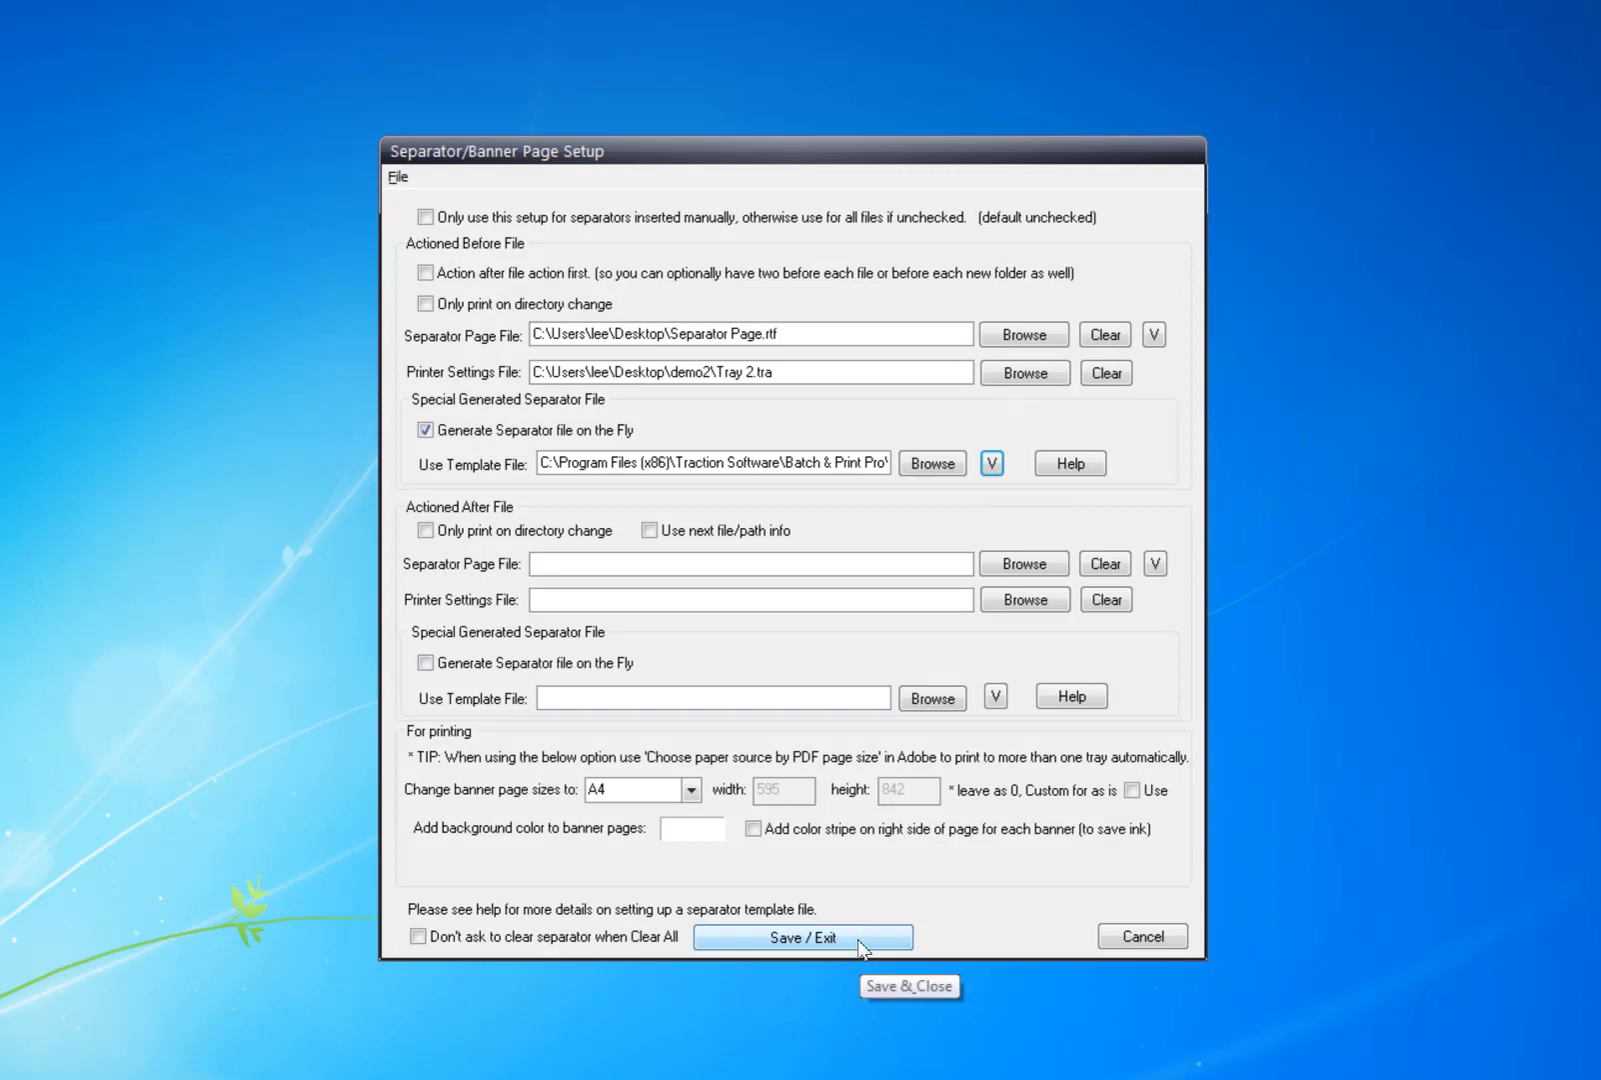
Save and exit the Separator/Banner Page Setup
click(803, 936)
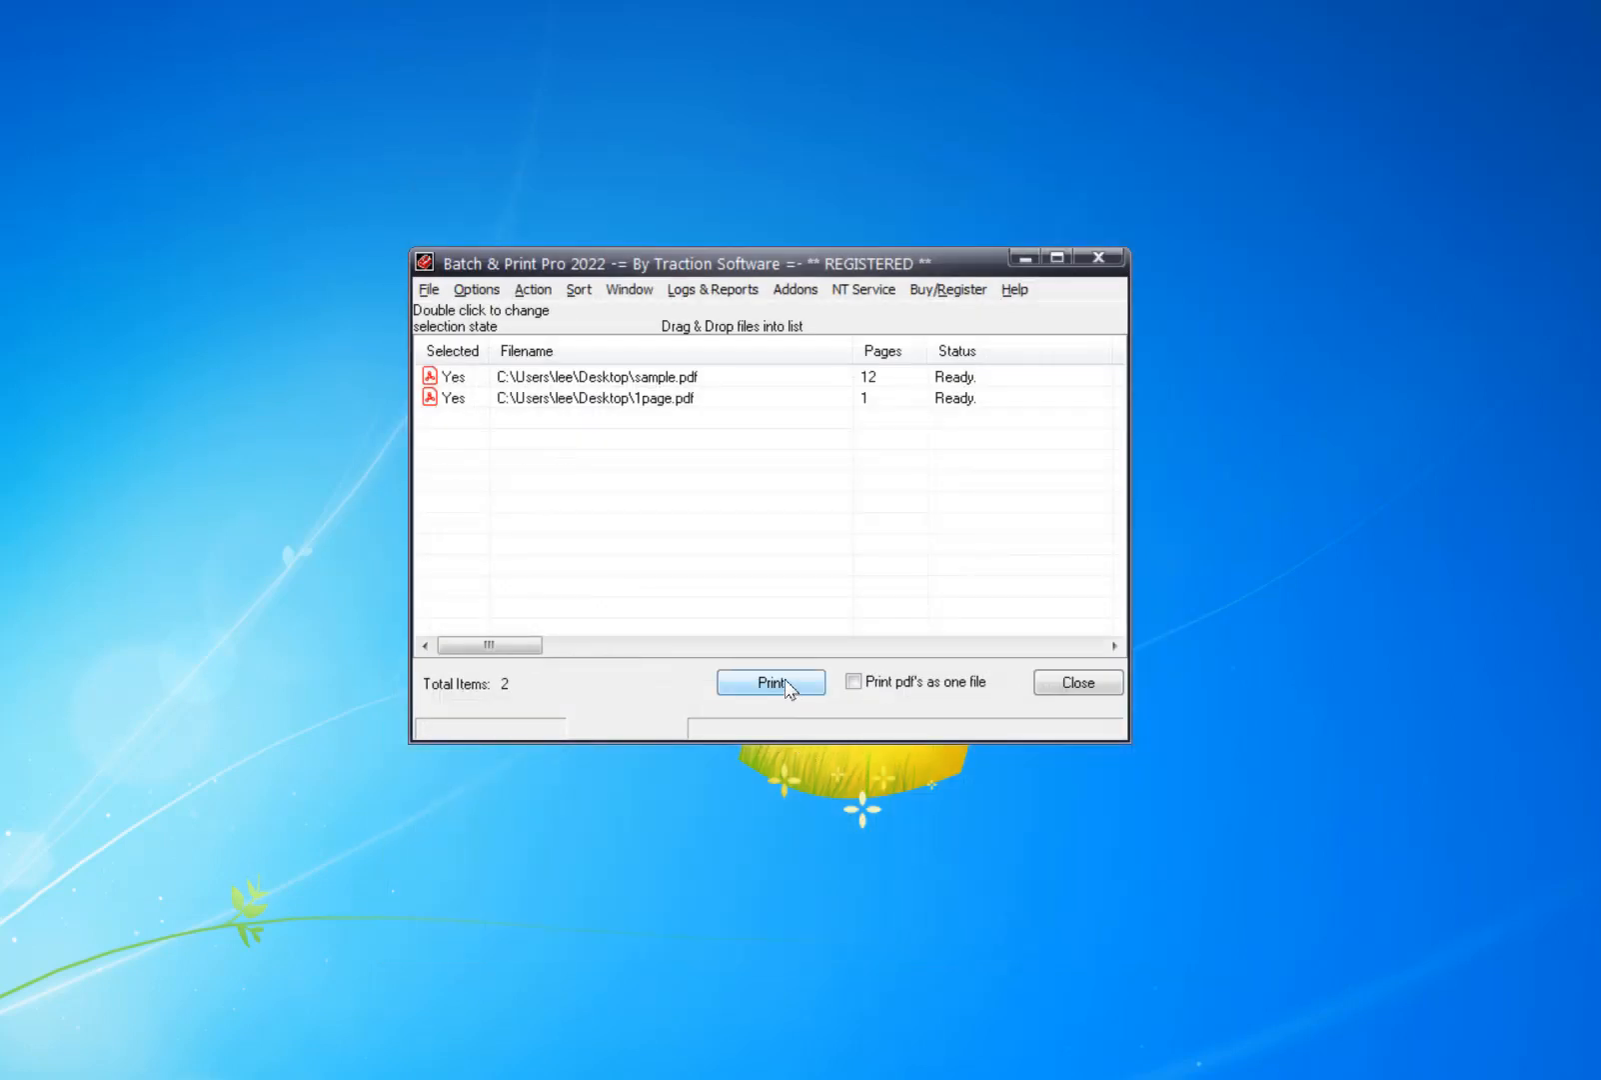
Print the two listed PDFs to the Xerox WorkCentre queue
click(770, 682)
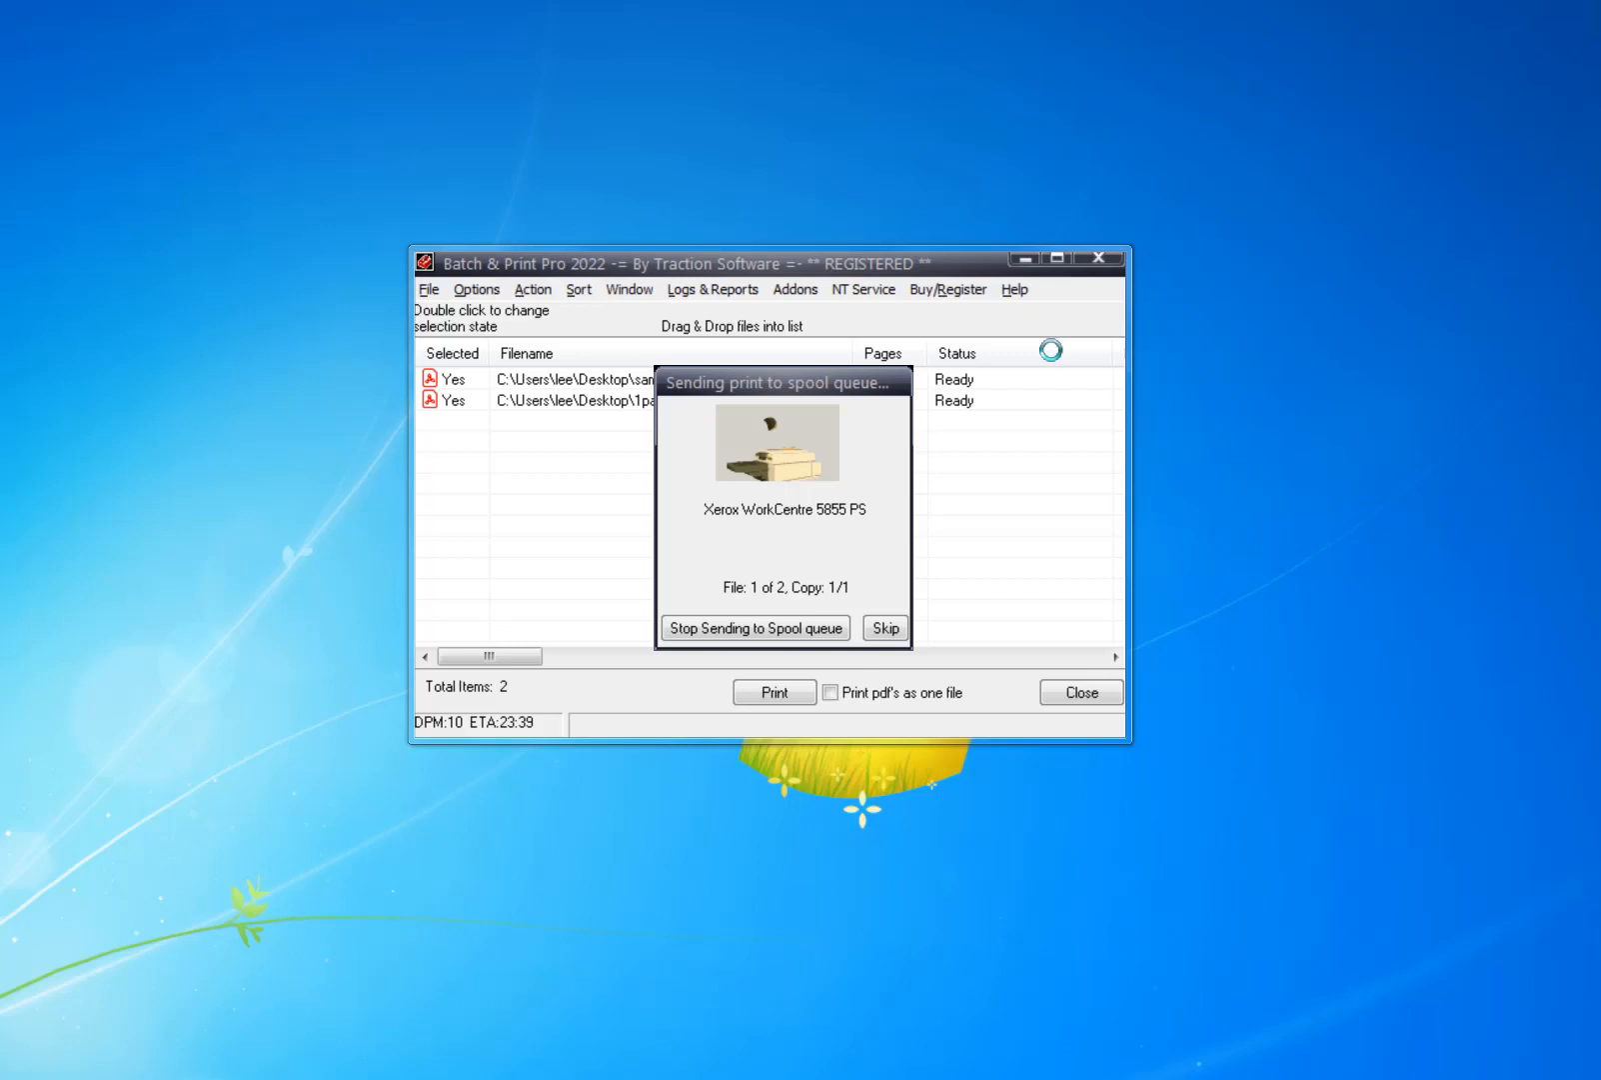
mouse_move(1550, 887)
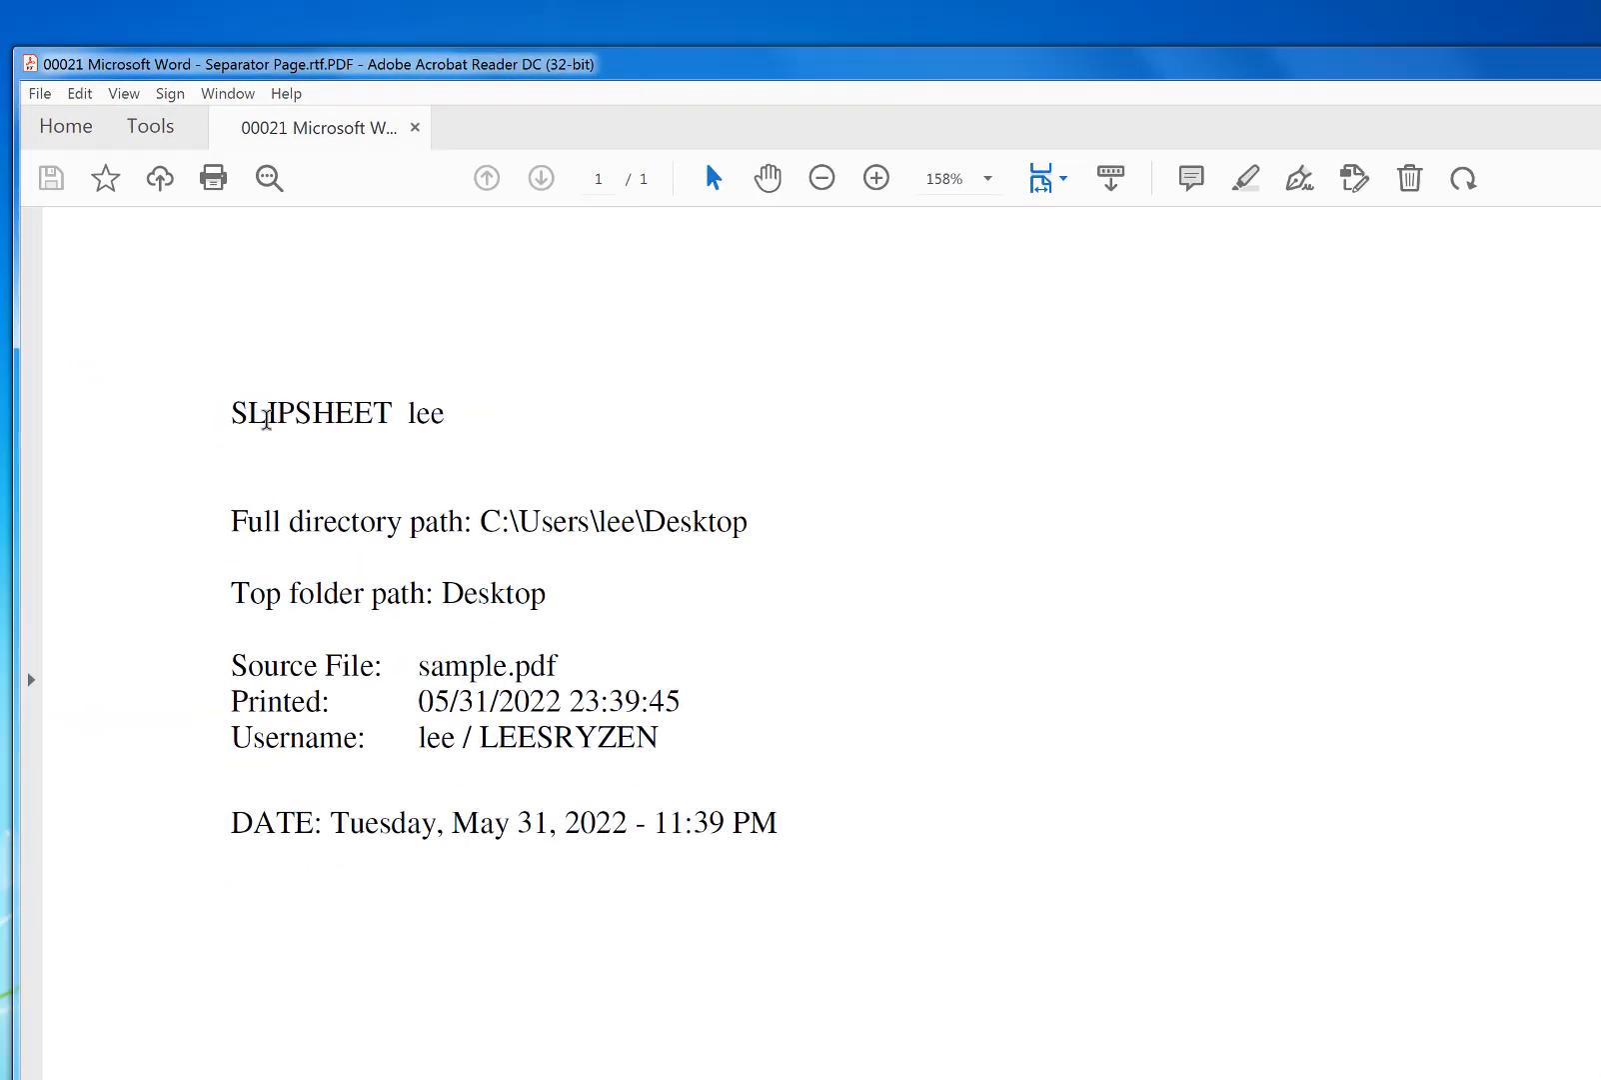
mouse_move(336, 365)
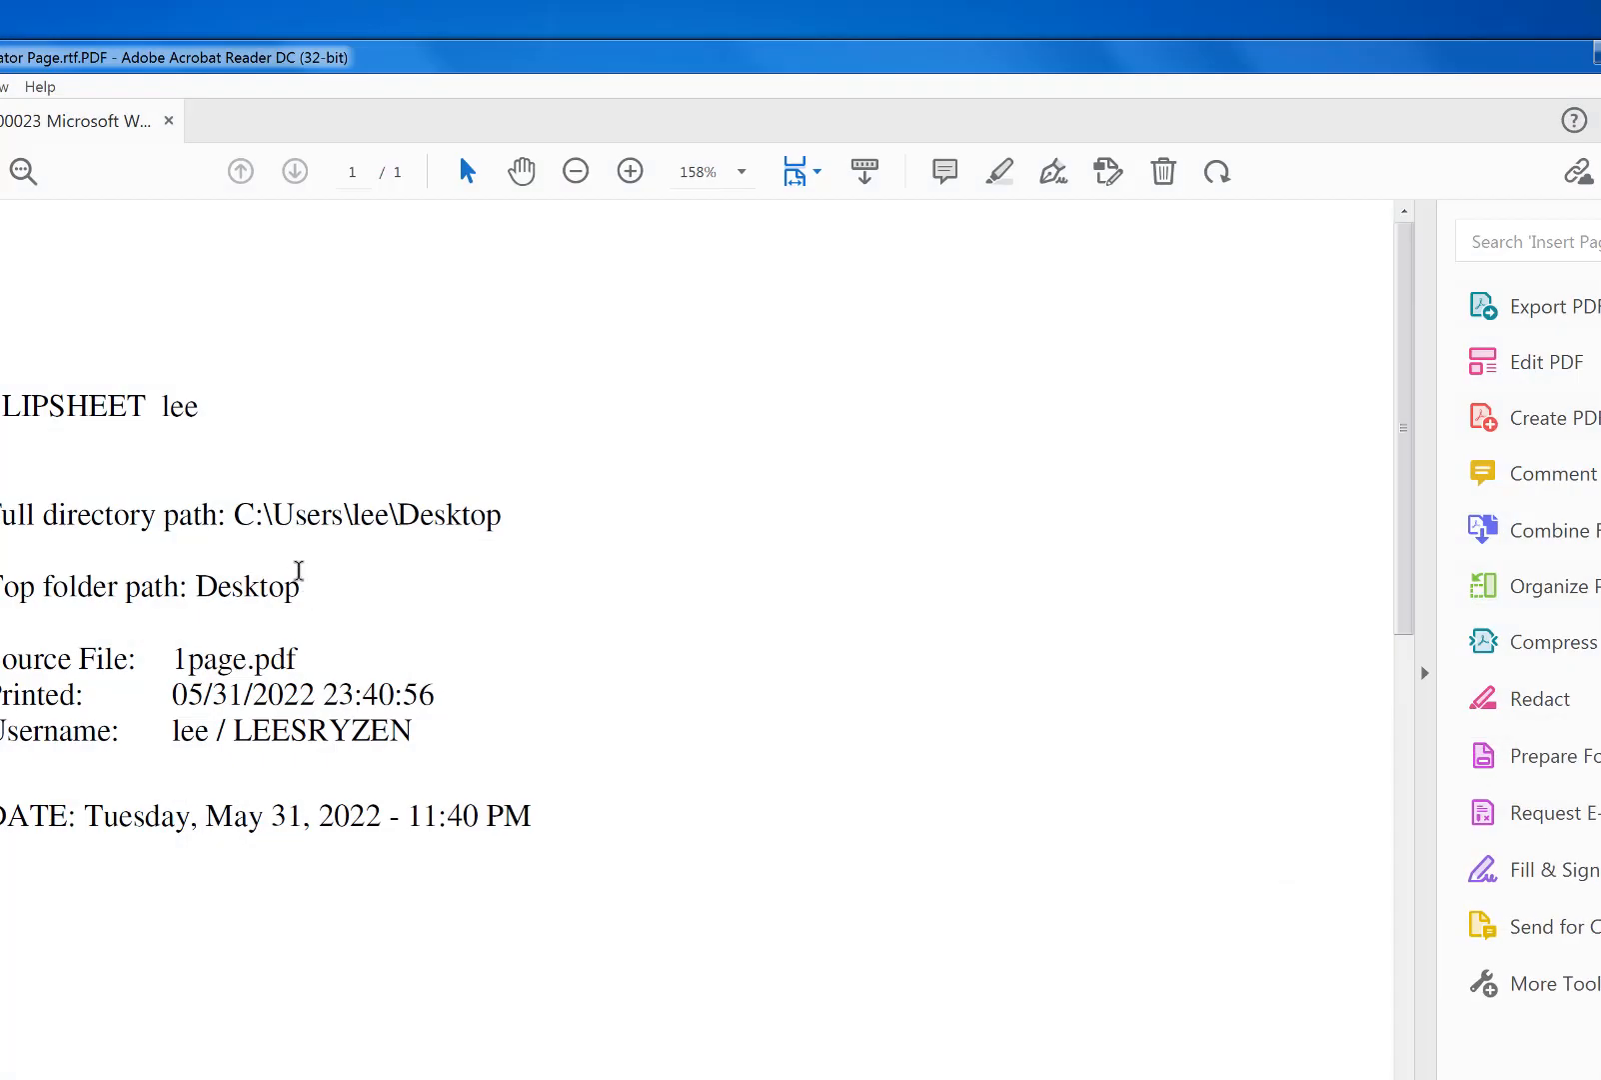
Select the Source File value '1page.pdf' on the output slip sheet
double_click(233, 657)
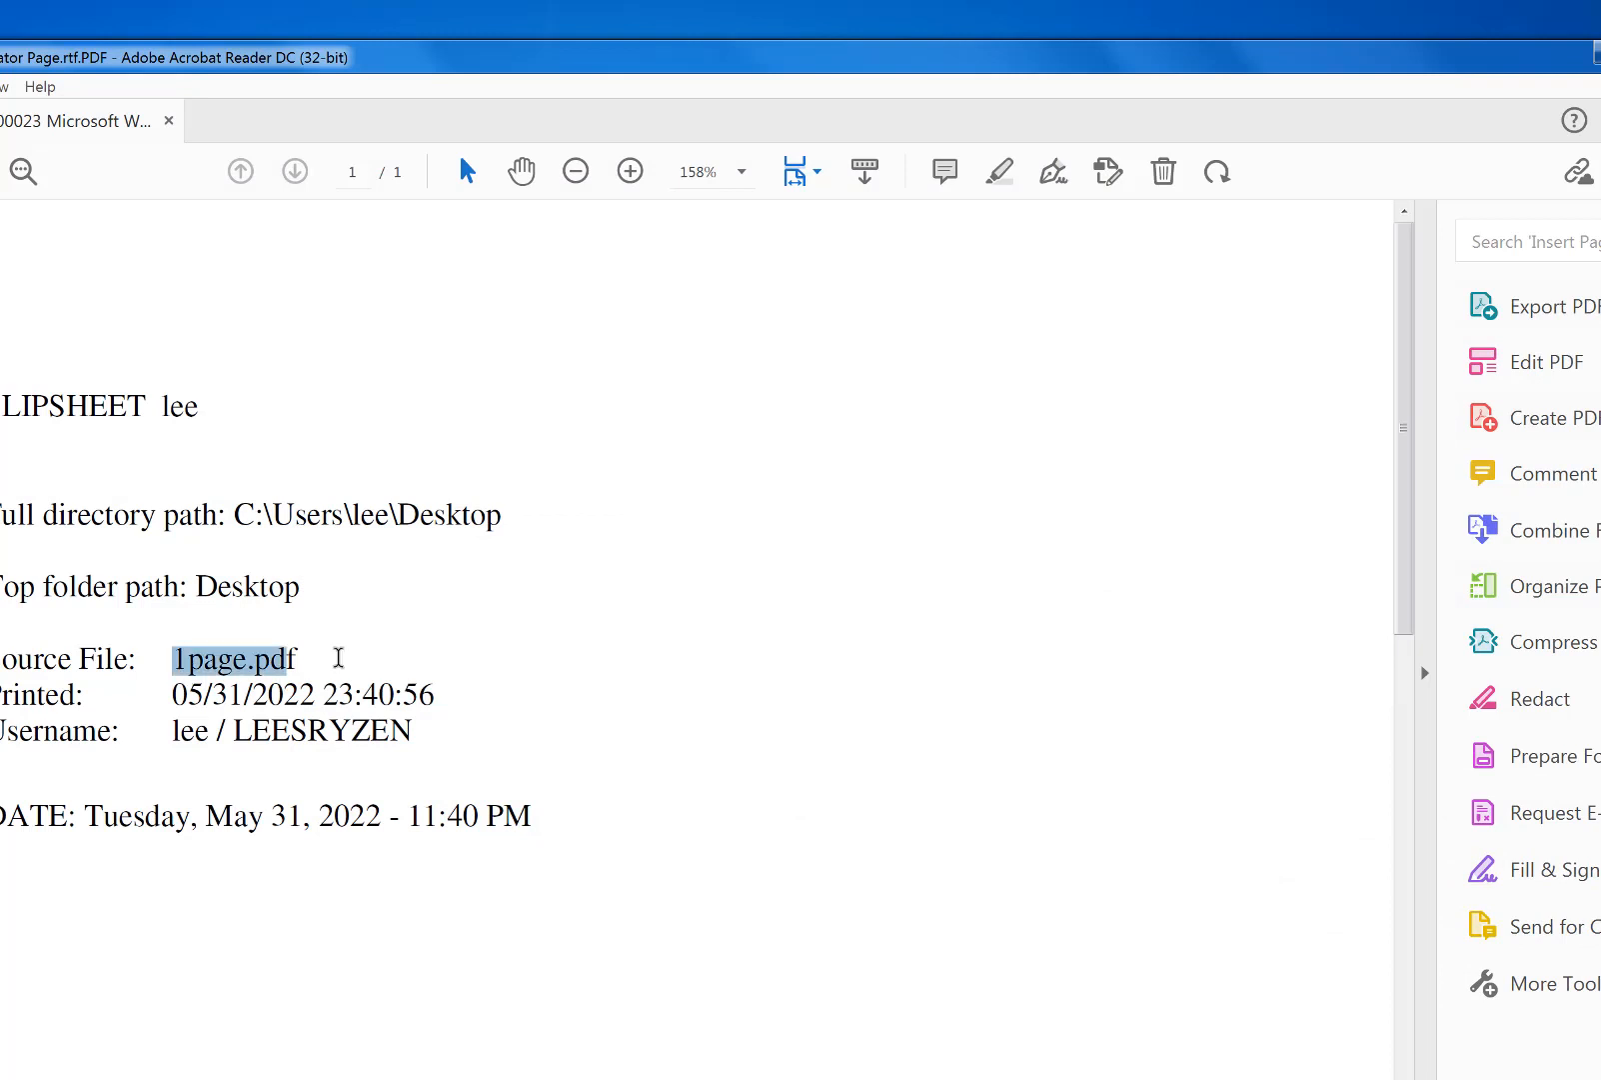